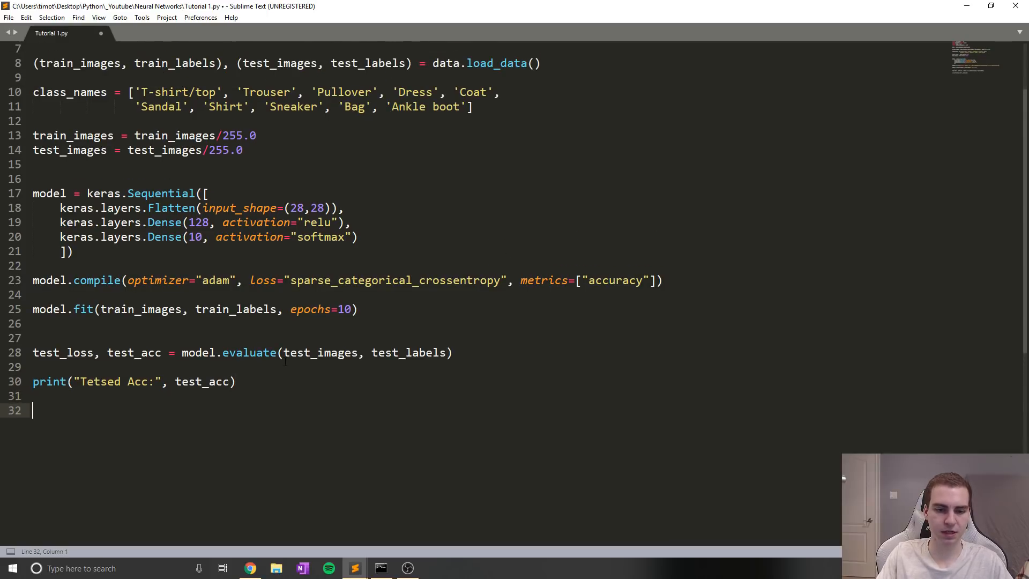
# - Set training to epochs=5 and remove the model.evaluate and accuracy print lines
pyautogui.scroll(-3)
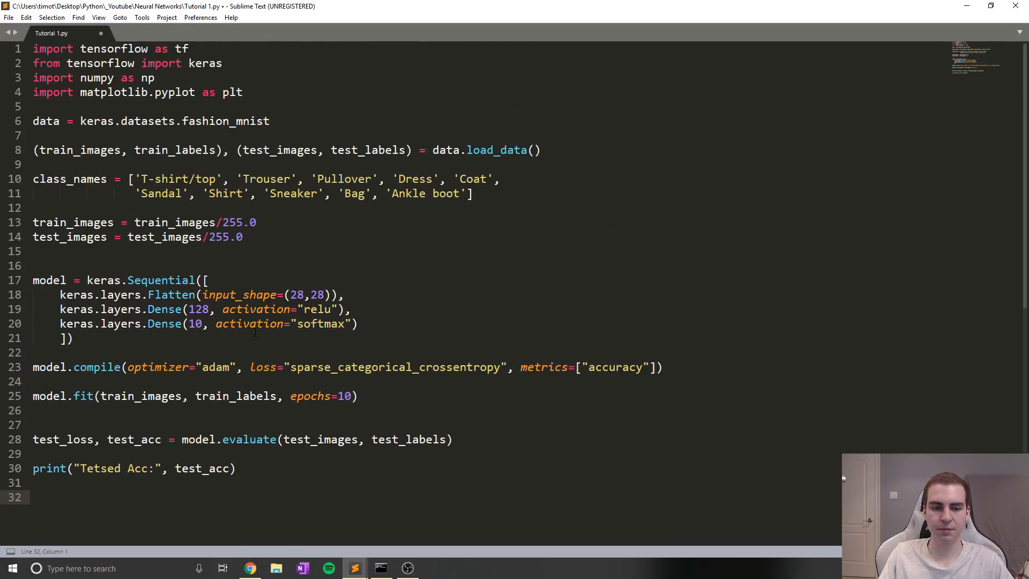
pyautogui.scroll(-3)
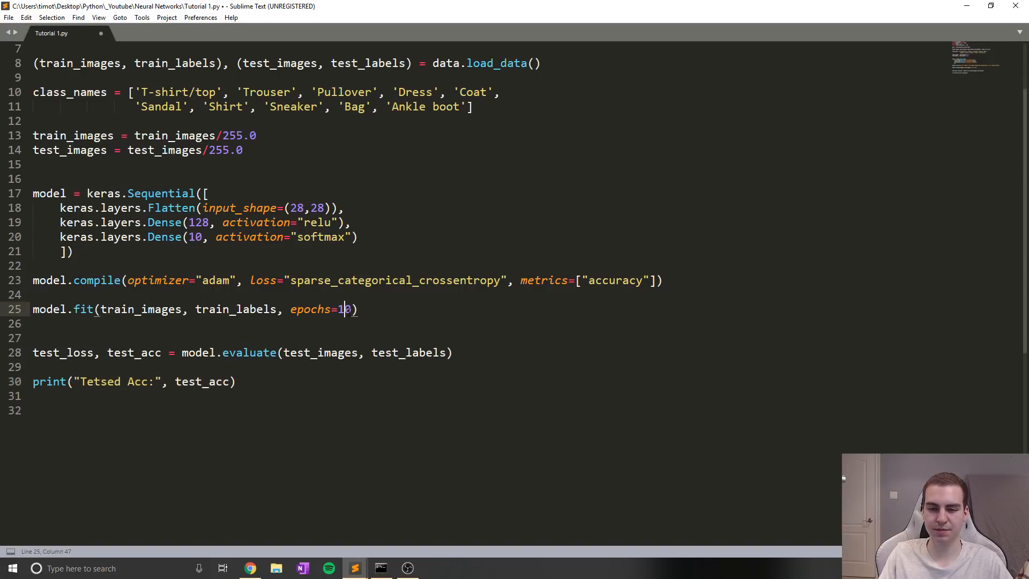
pyautogui.write('5')
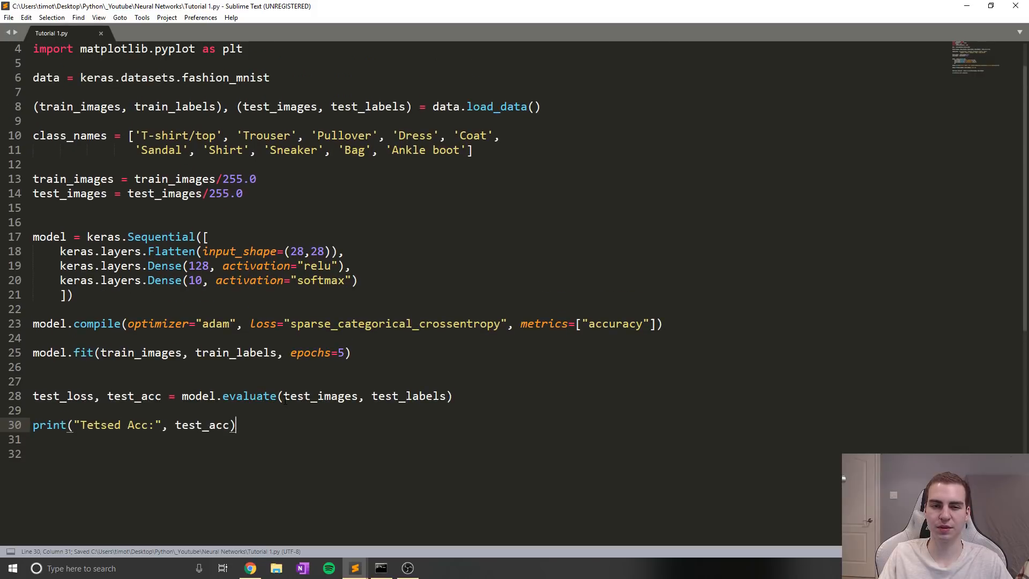
pyautogui.scroll(-3)
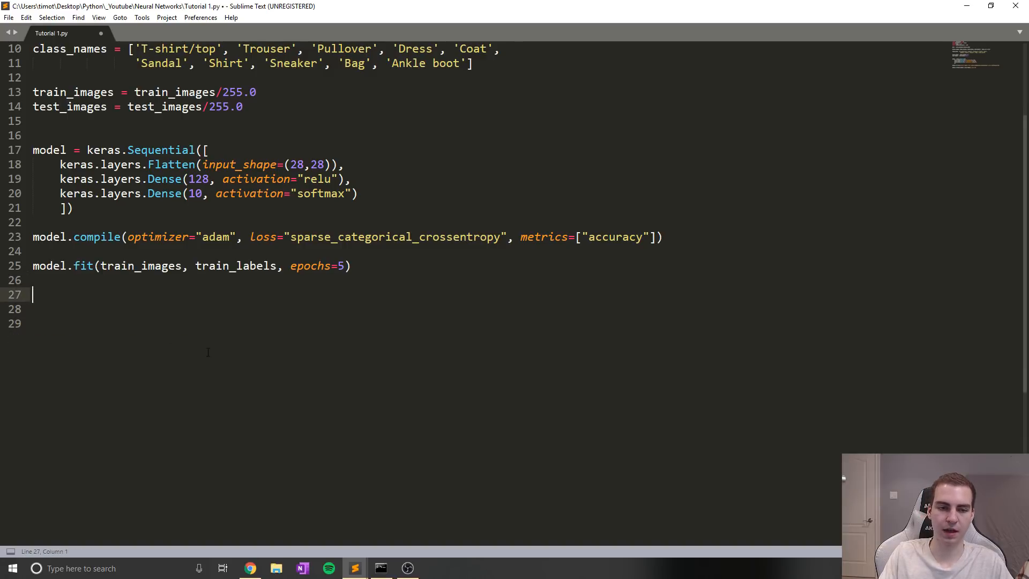
# - Start a new line with prediction = model.predict(), clearing stray brackets and array wrapper
pyautogui.press('enter')
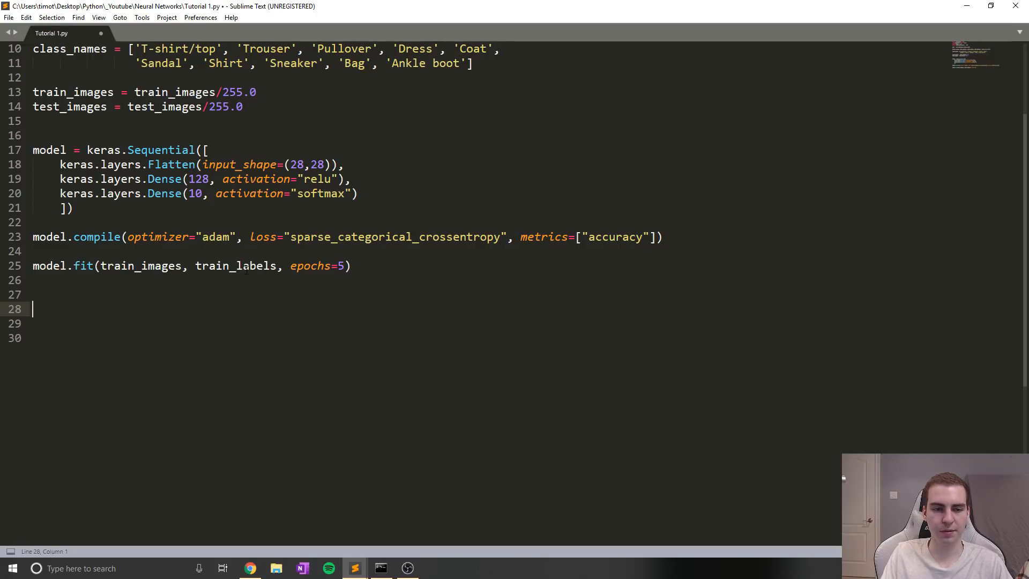
pyautogui.write('predi')
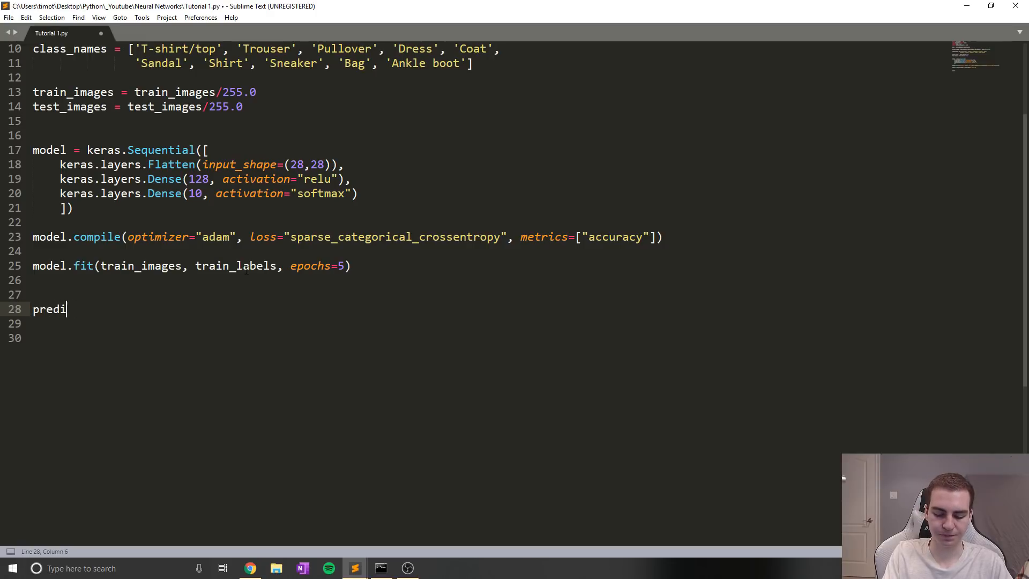
pyautogui.write('ction')
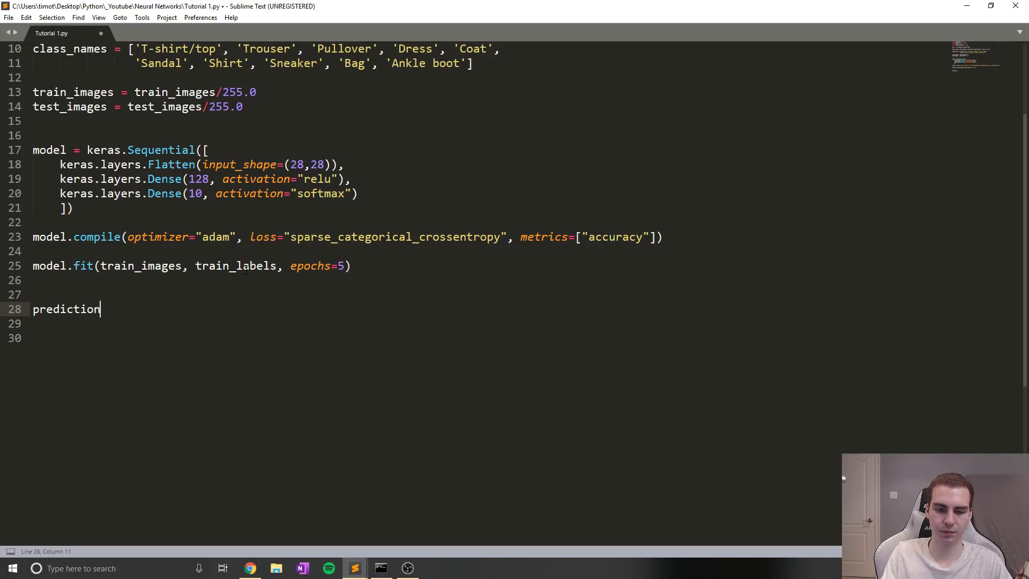
pyautogui.write('= model.')
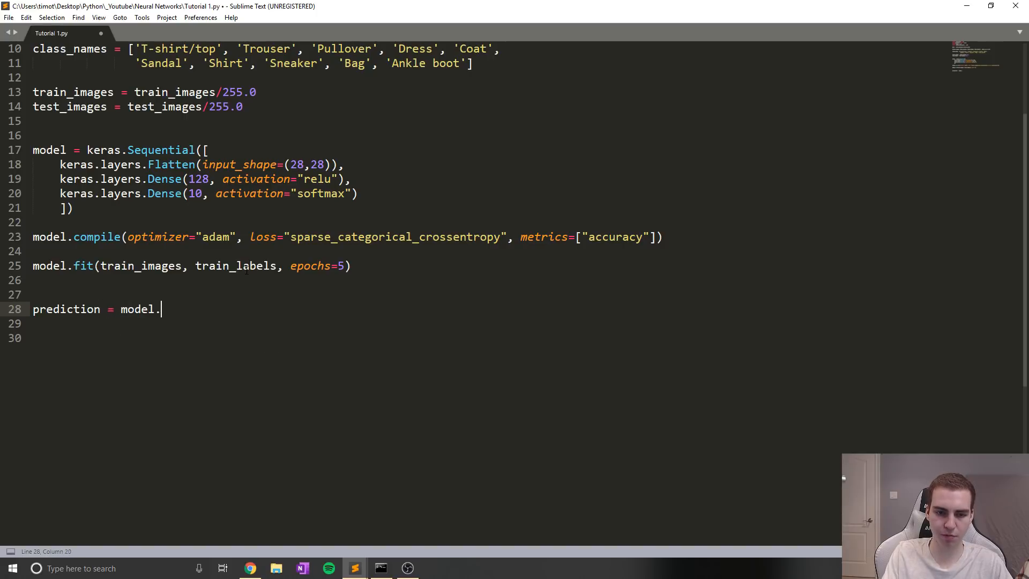
pyautogui.write('predict')
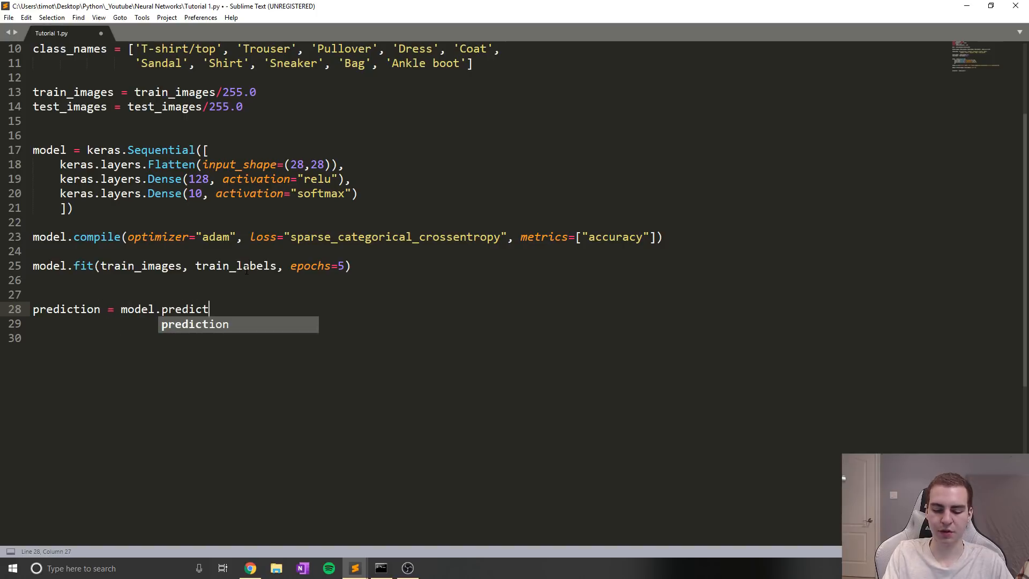
pyautogui.write('()')
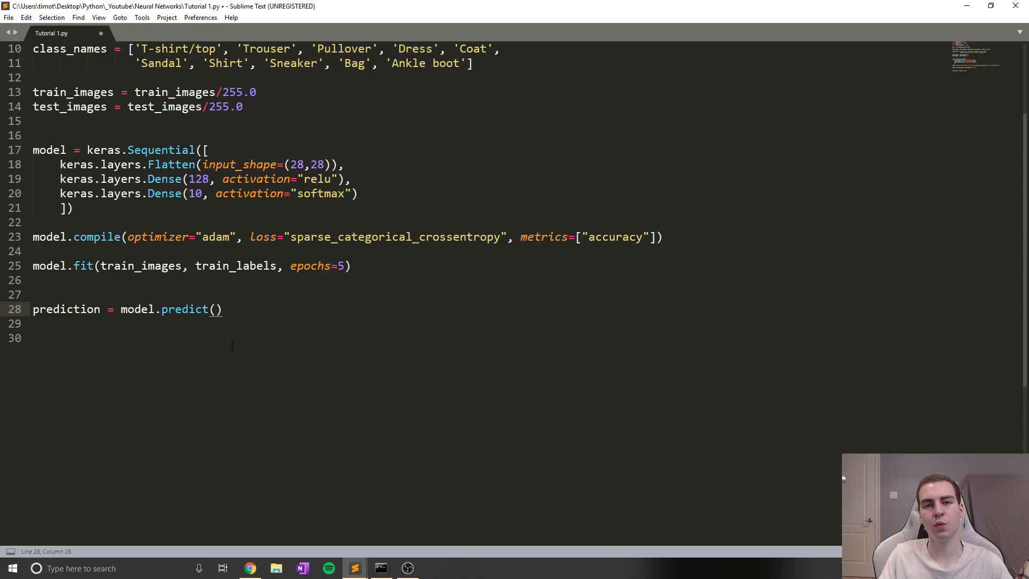
pyautogui.write('[]')
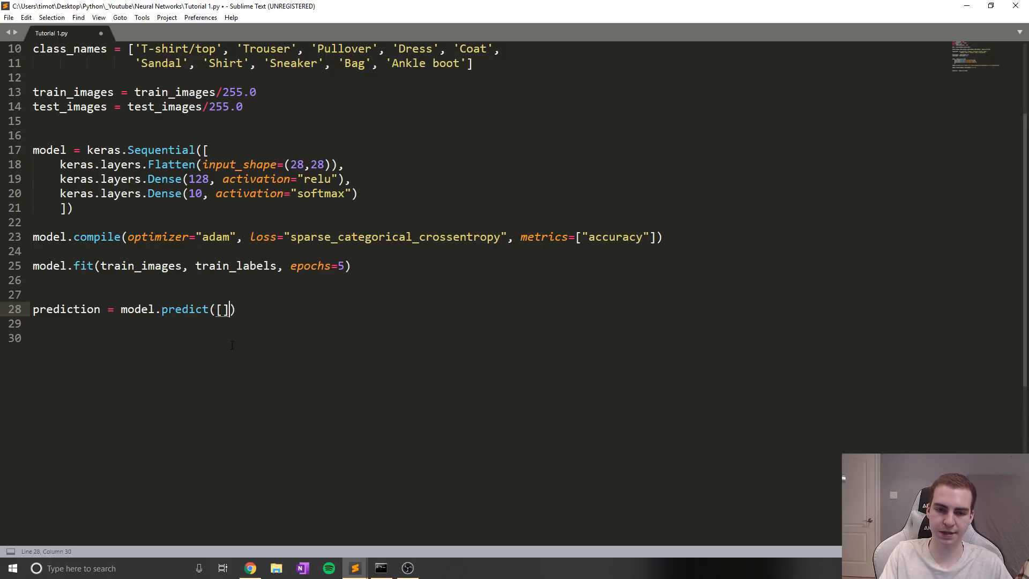
pyautogui.press('Left')
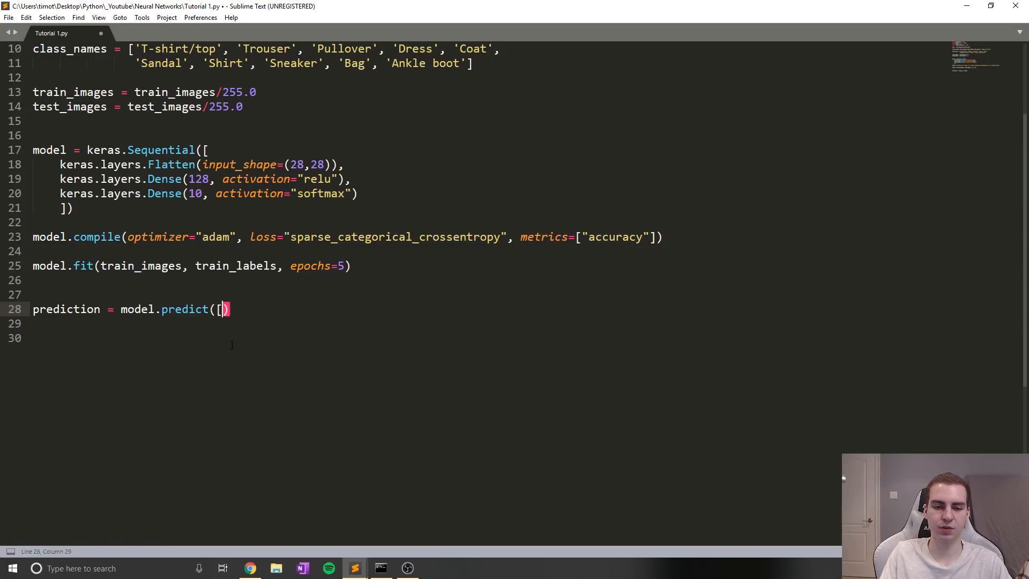
pyautogui.write('np.arry()')
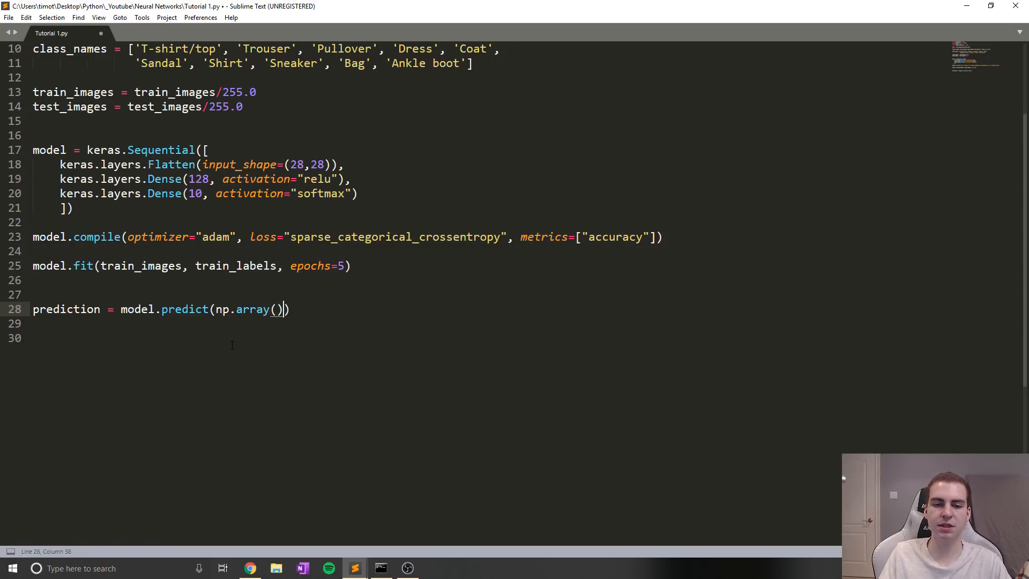
pyautogui.press('backspace')
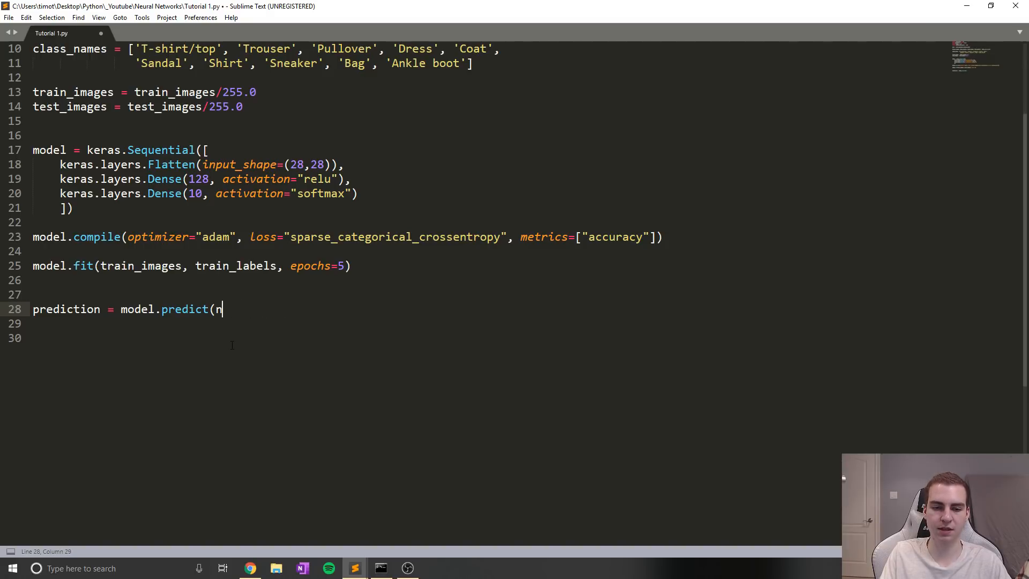
pyautogui.press('Backspace')
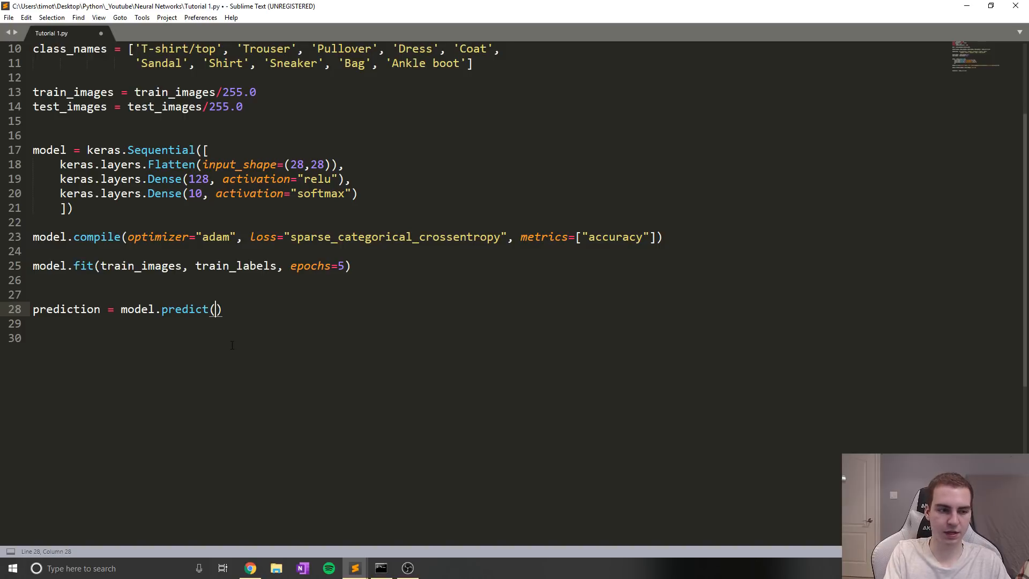
# - Pass test_images to predict and add print(prediction) below
pyautogui.write('test_image')
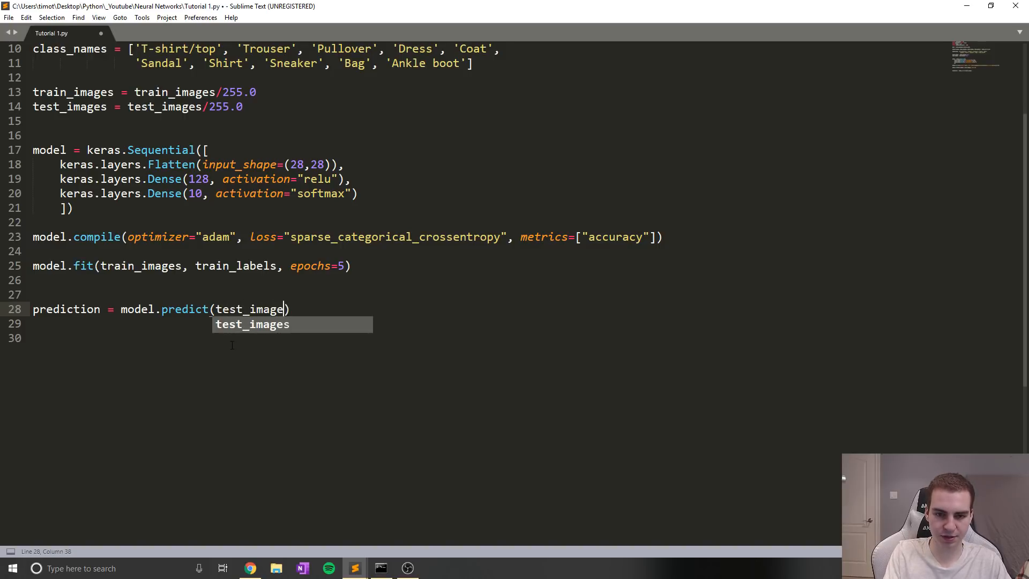
pyautogui.press('Tab')
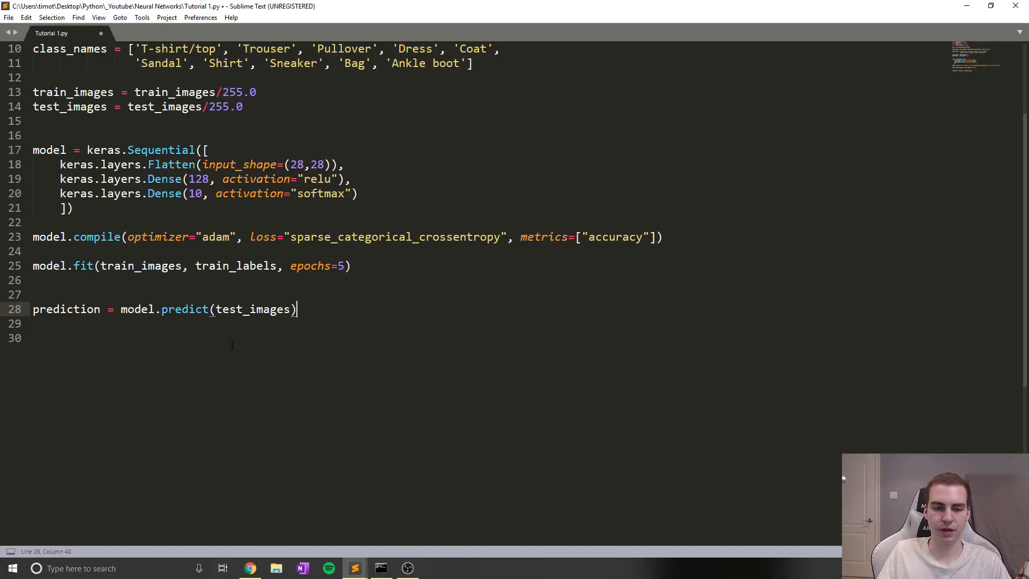
pyautogui.write('pri')
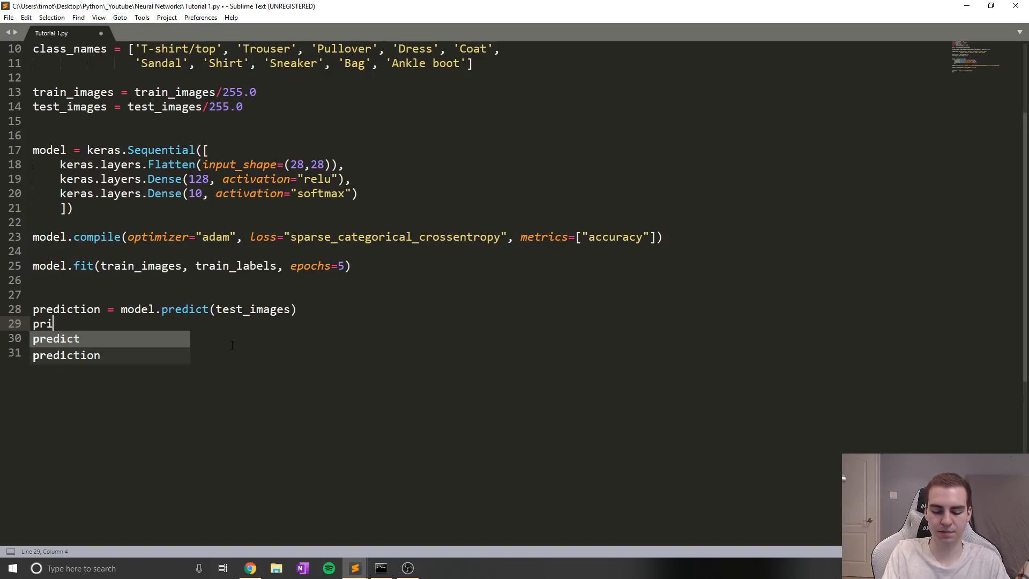
pyautogui.write('nt(pre)')
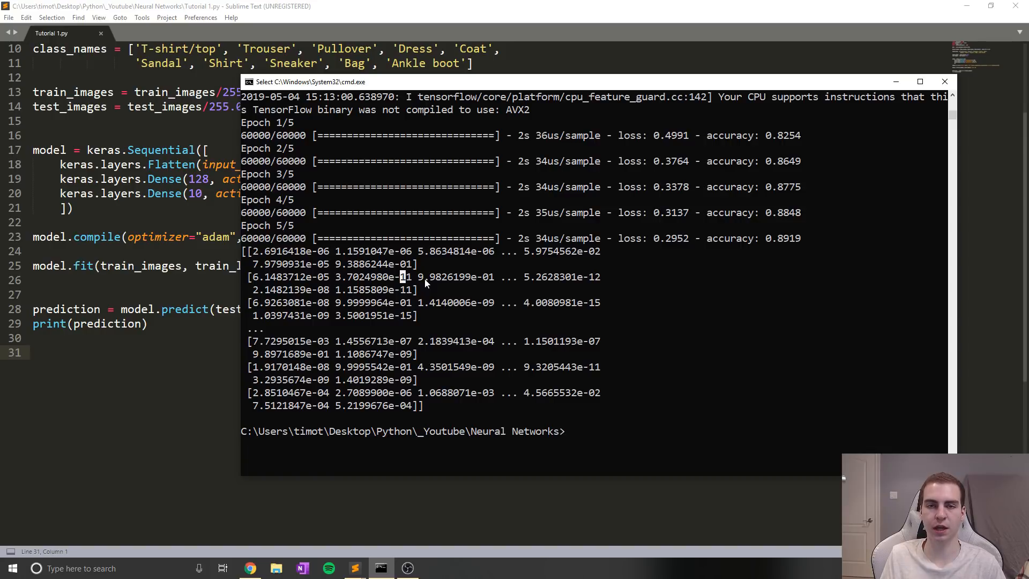
pyautogui.moveTo(348, 251)
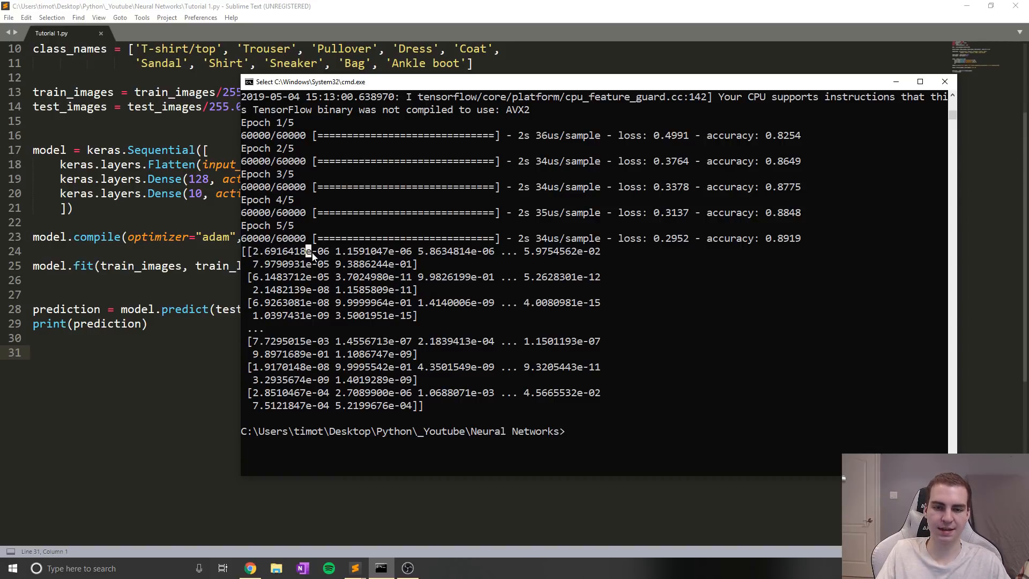
pyautogui.moveTo(328, 257)
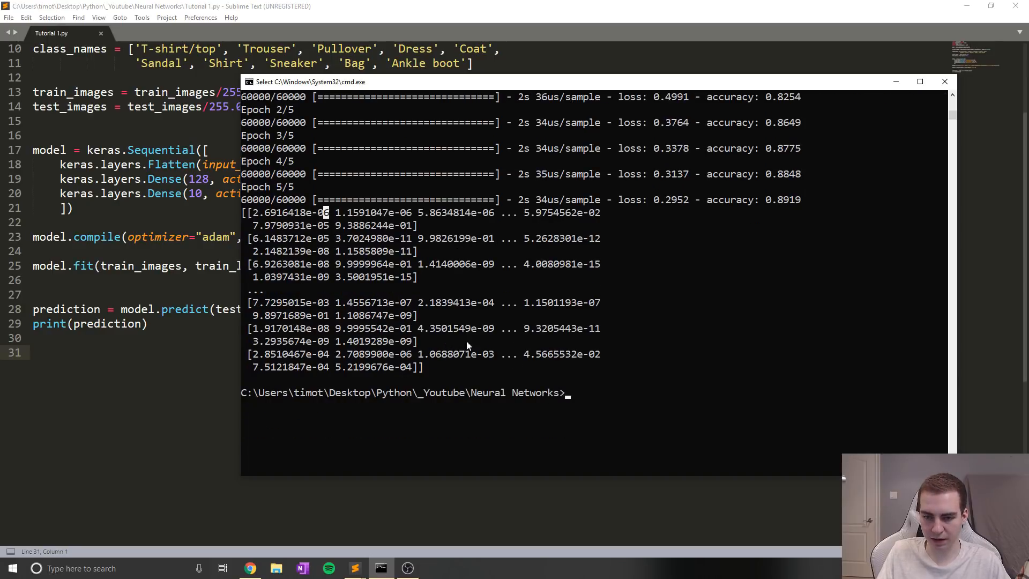
pyautogui.moveTo(457, 309)
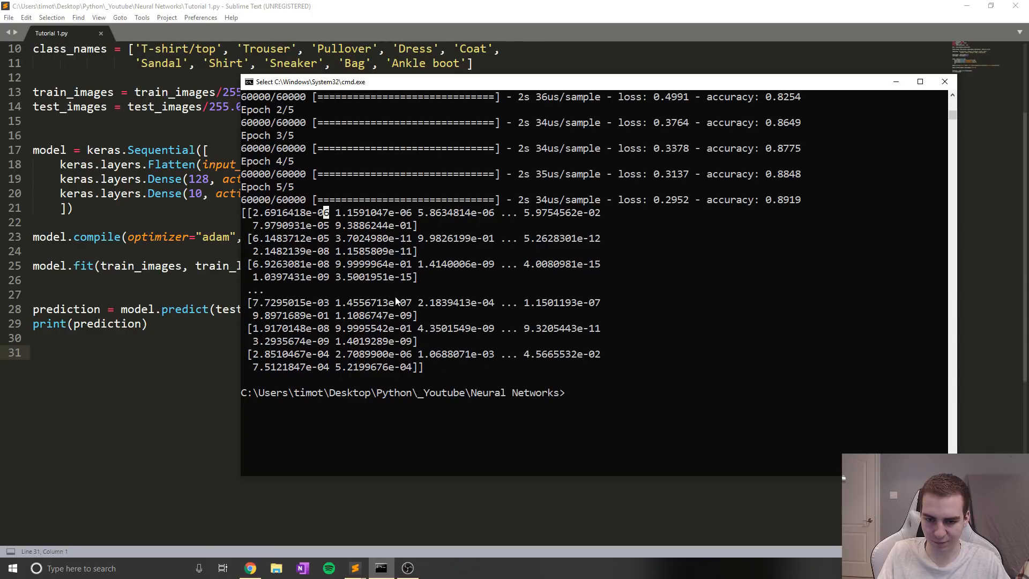
pyautogui.moveTo(437, 364)
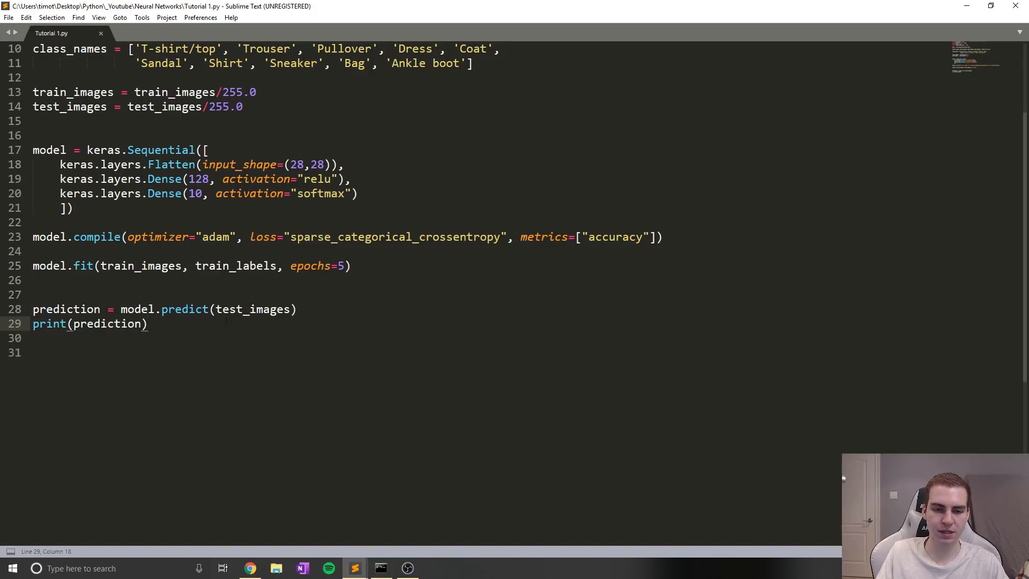
# - Change the print line to print(prediction[0])
pyautogui.write('[')
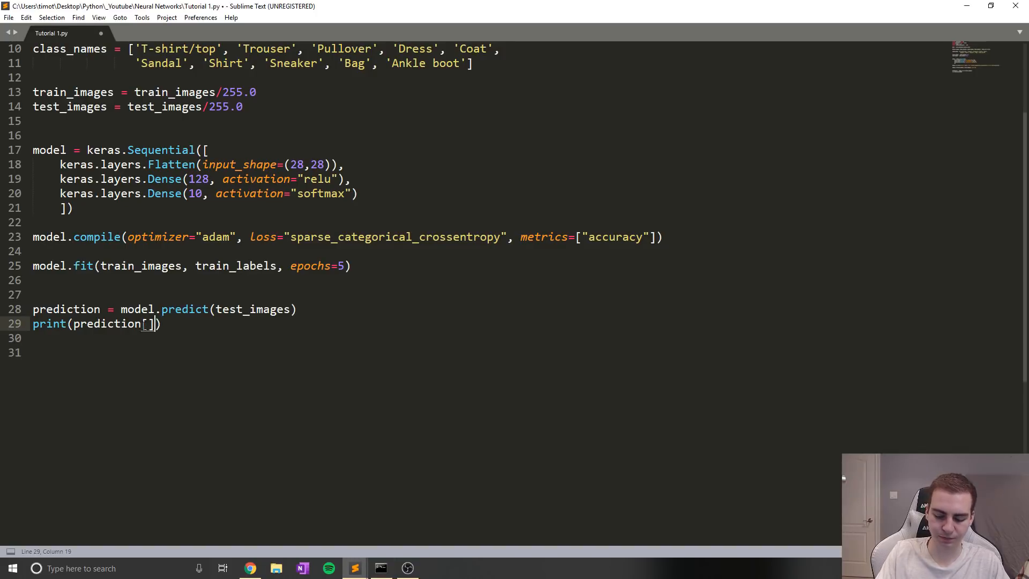
pyautogui.write('0')
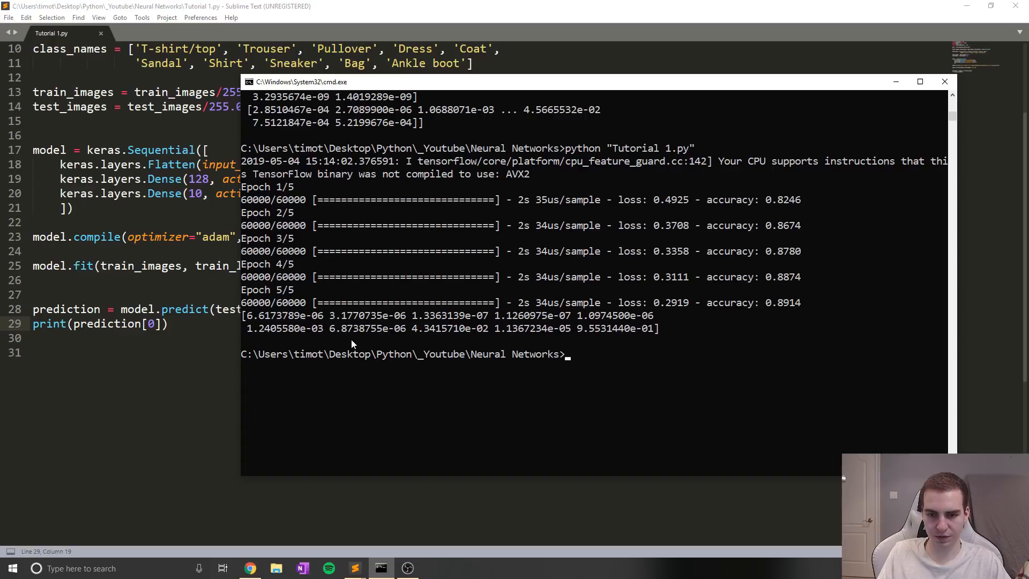
pyautogui.moveTo(415, 318)
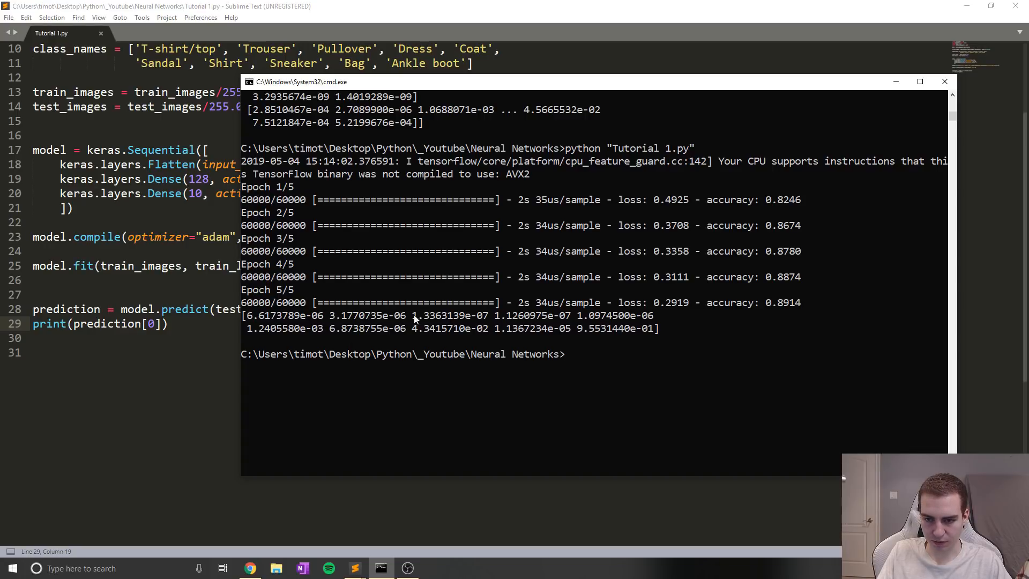
pyautogui.moveTo(531, 334)
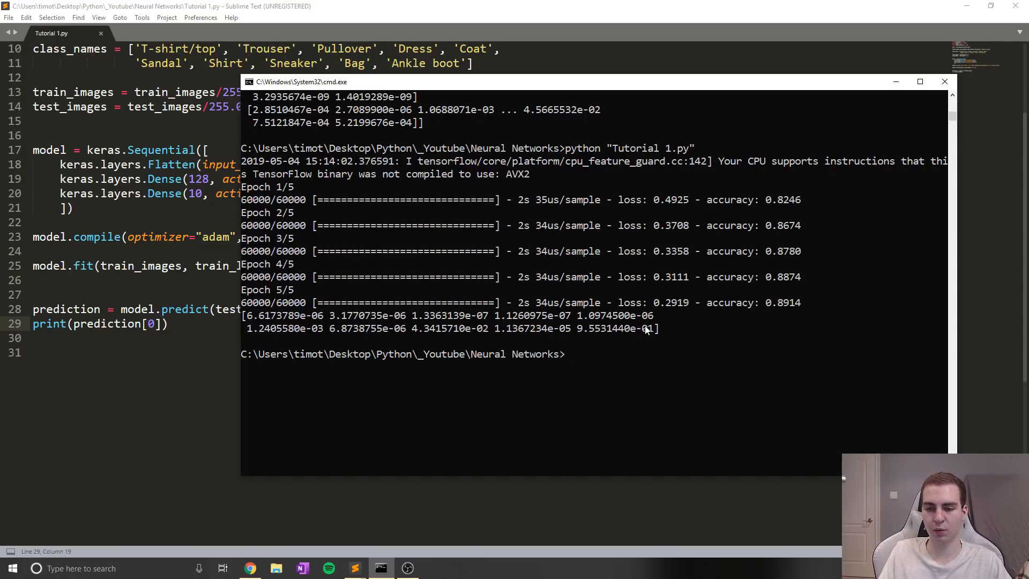
pyautogui.moveTo(587, 372)
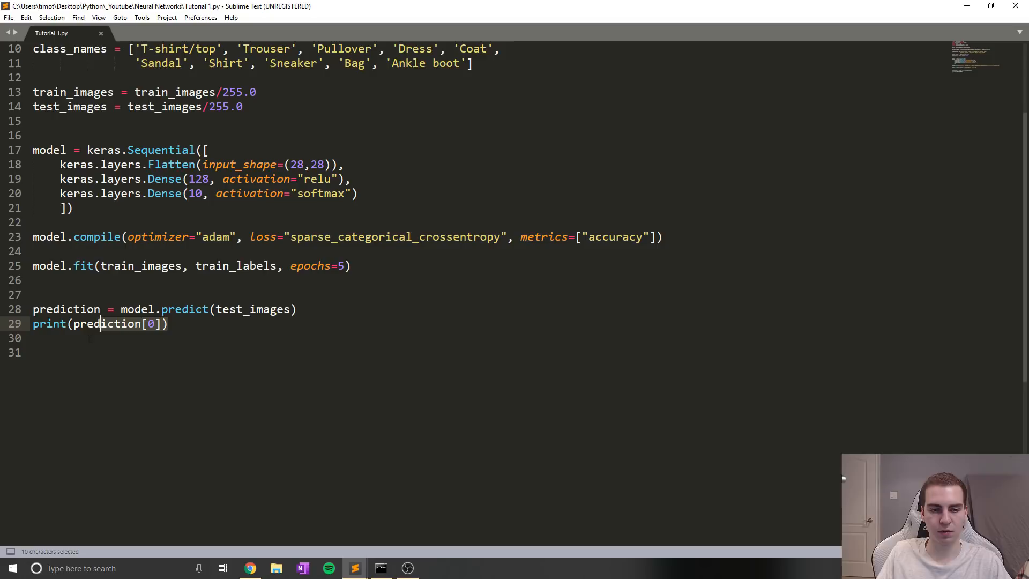
# - Make line 29 print class_names[np.argmax(prediction[0])] and save the script
pyautogui.write('np.argmax')
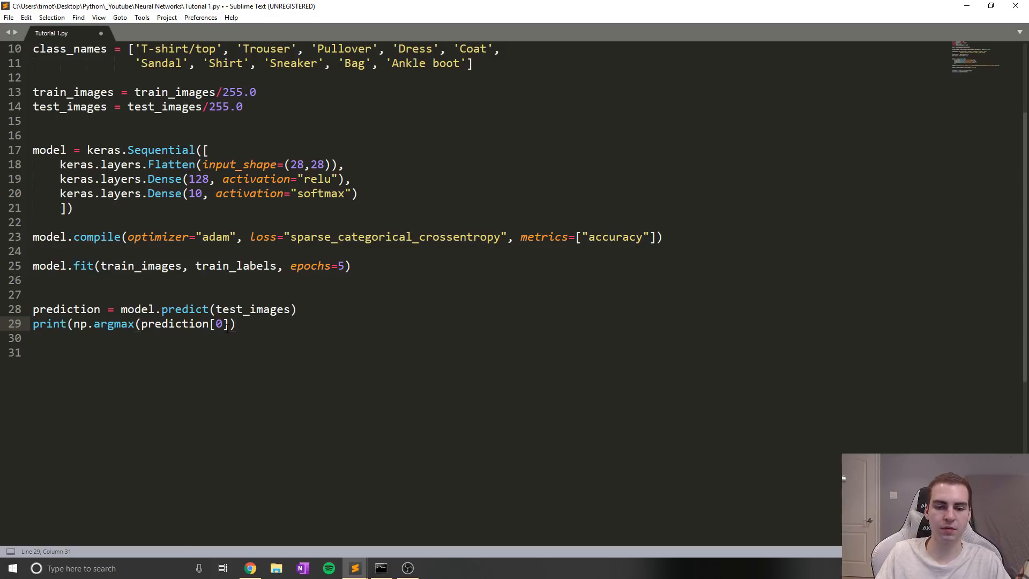
pyautogui.write(')')
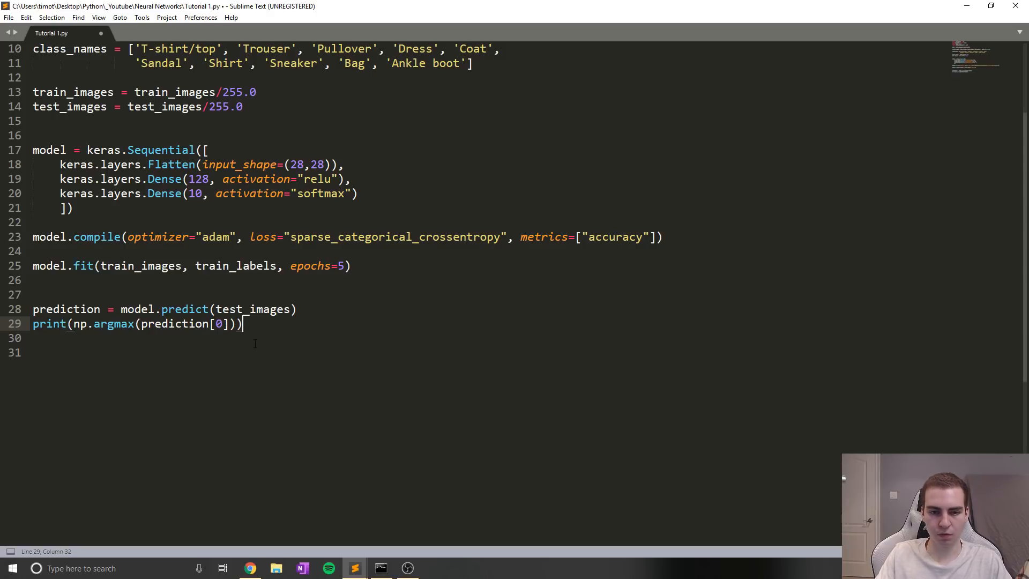
pyautogui.press('enter')
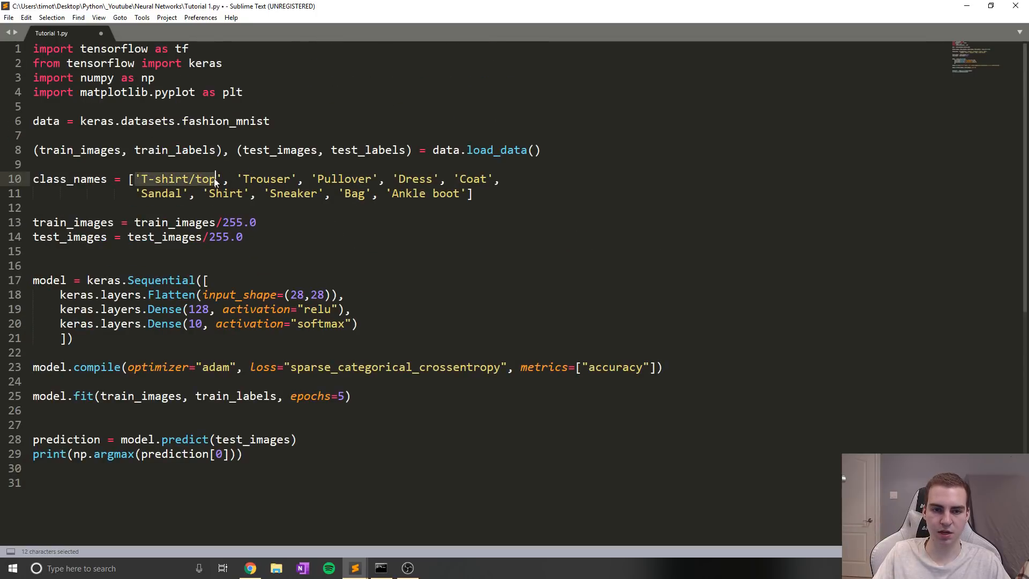
pyautogui.scroll(-3)
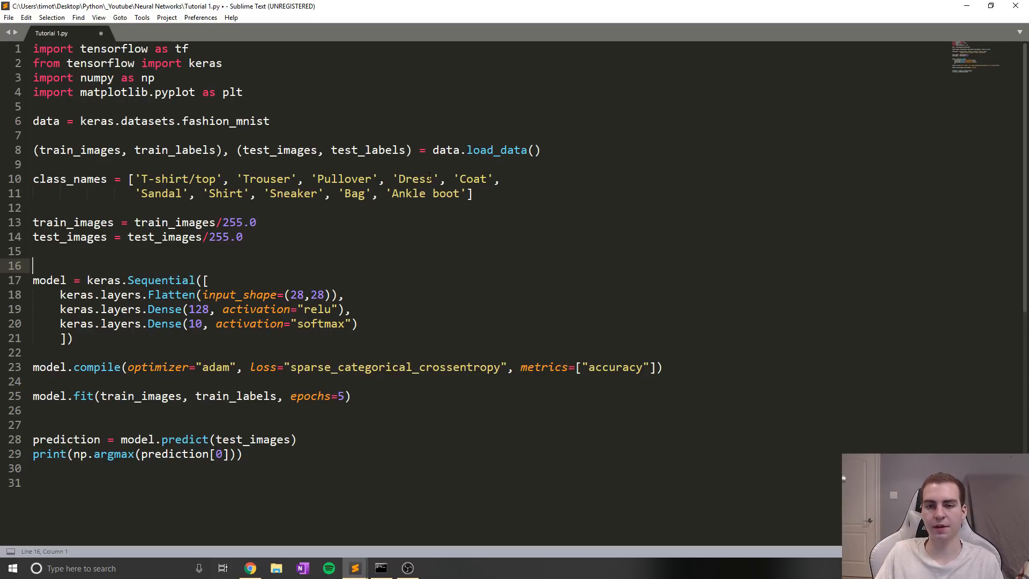
pyautogui.doubleClick(344, 179)
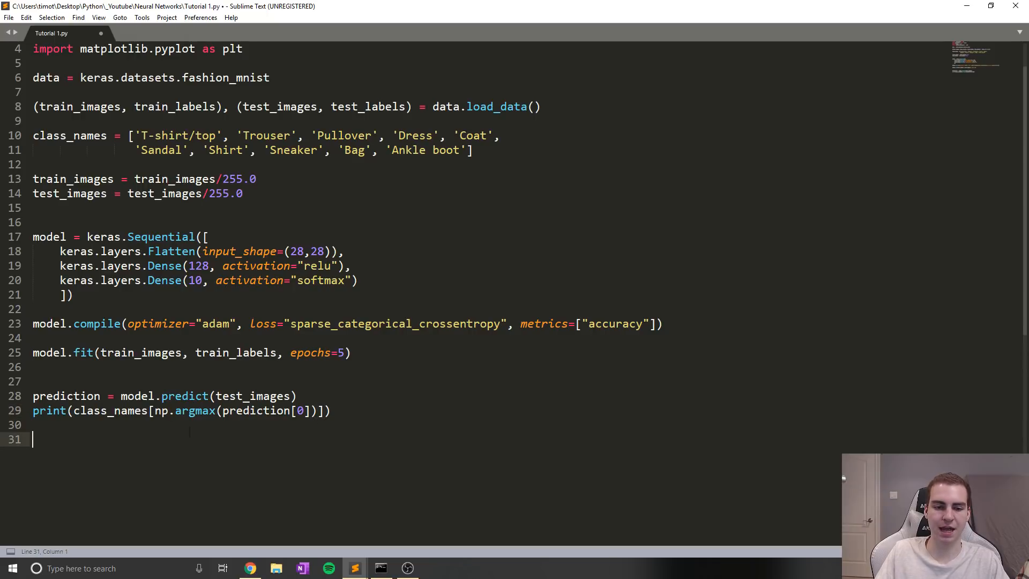
pyautogui.press('ctrl+s')
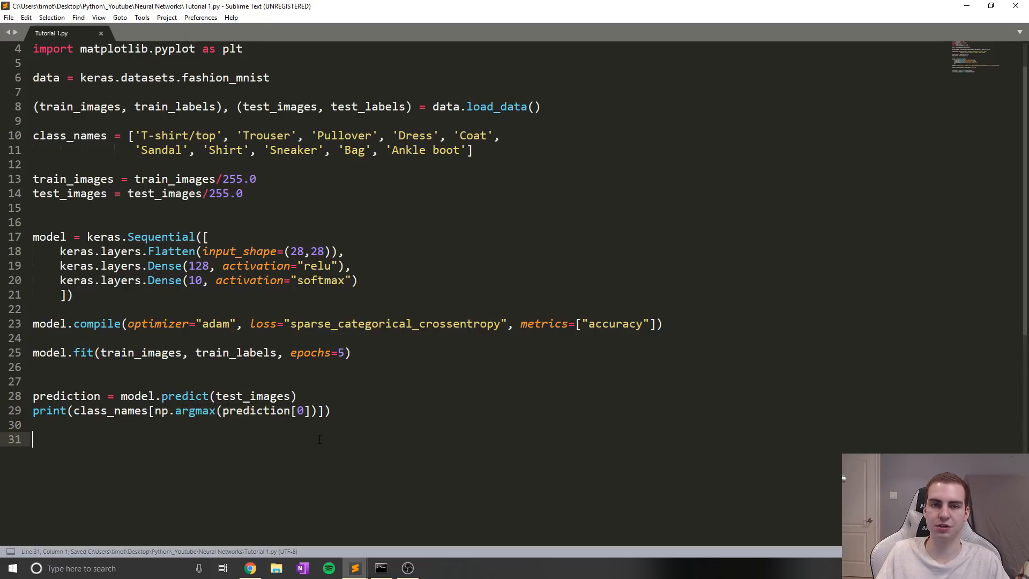
pyautogui.click(380, 568)
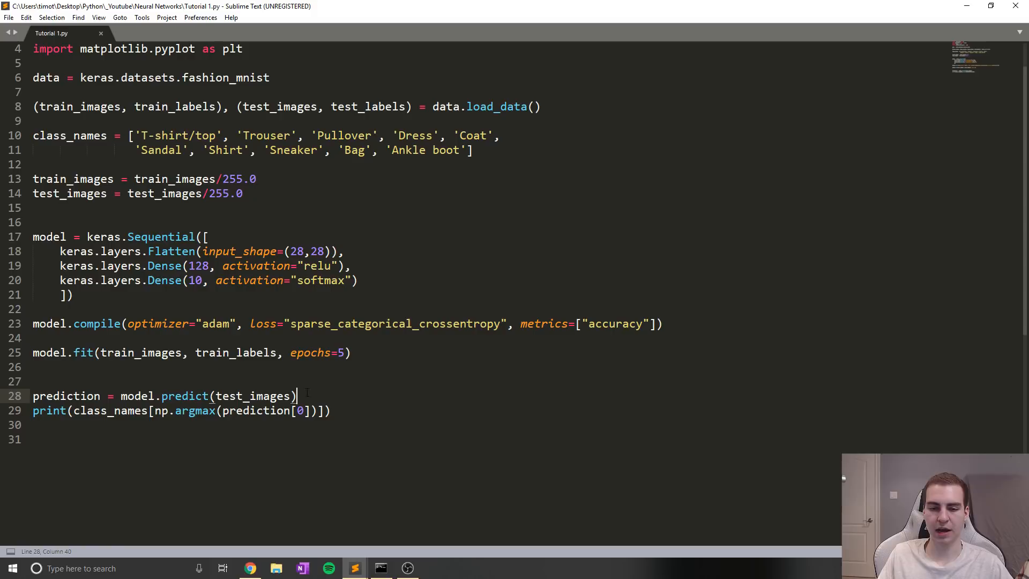
pyautogui.moveTo(361, 395)
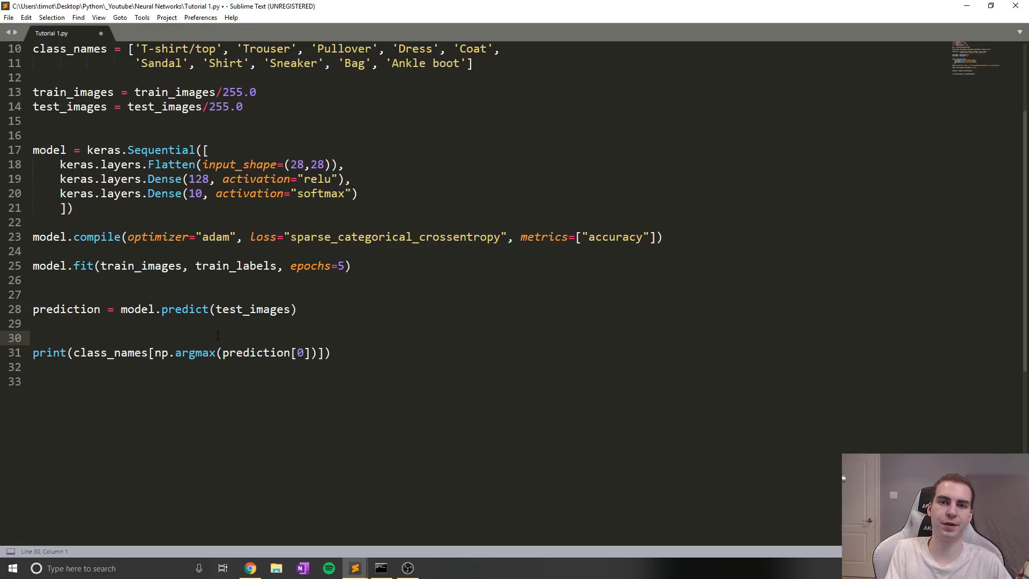
# - Start a loop over range(5) with plt.grid(False) and binary-colormap imshow of test_images[i]
pyautogui.write('for')
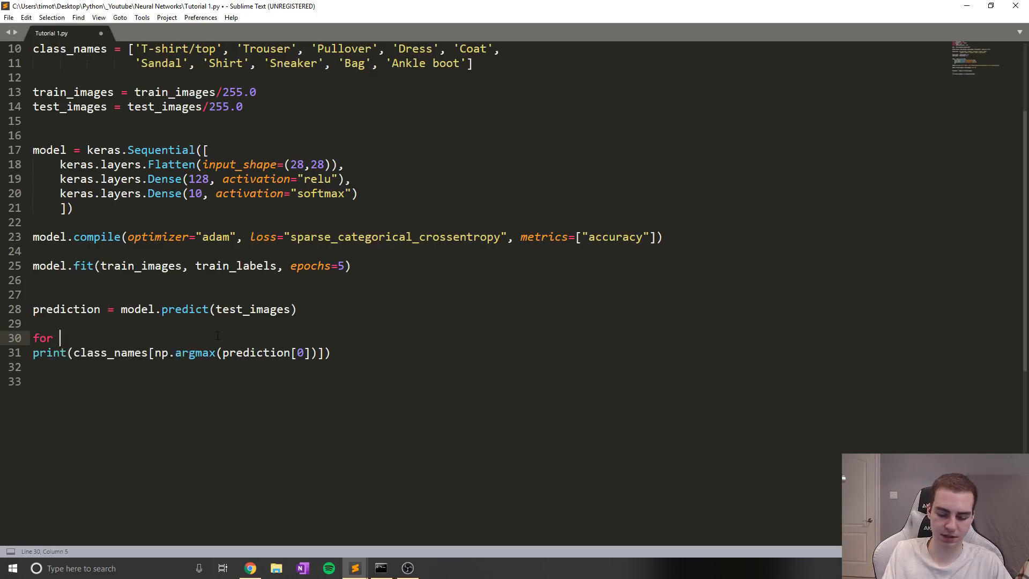
pyautogui.write('i in range()')
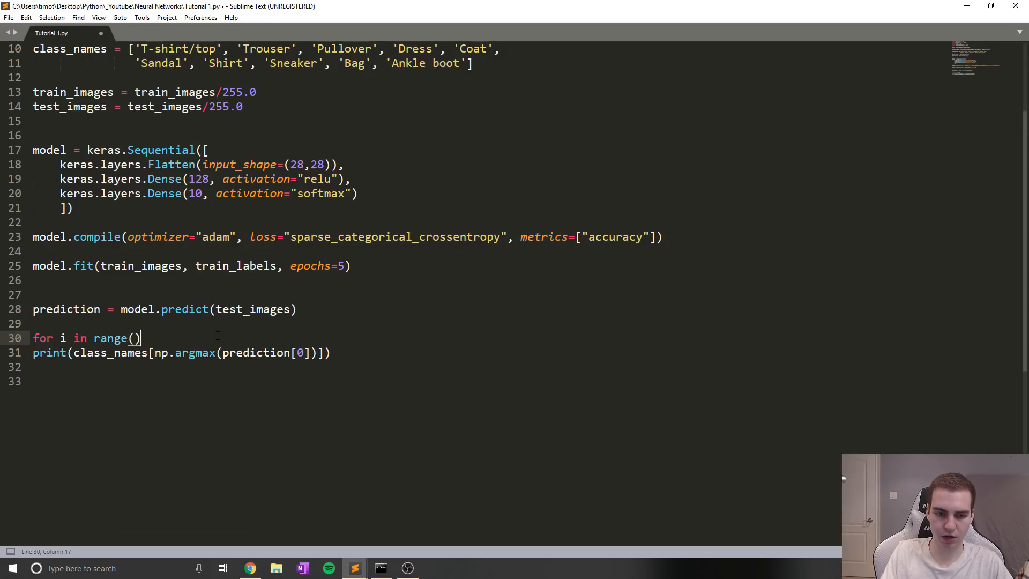
pyautogui.write('5):')
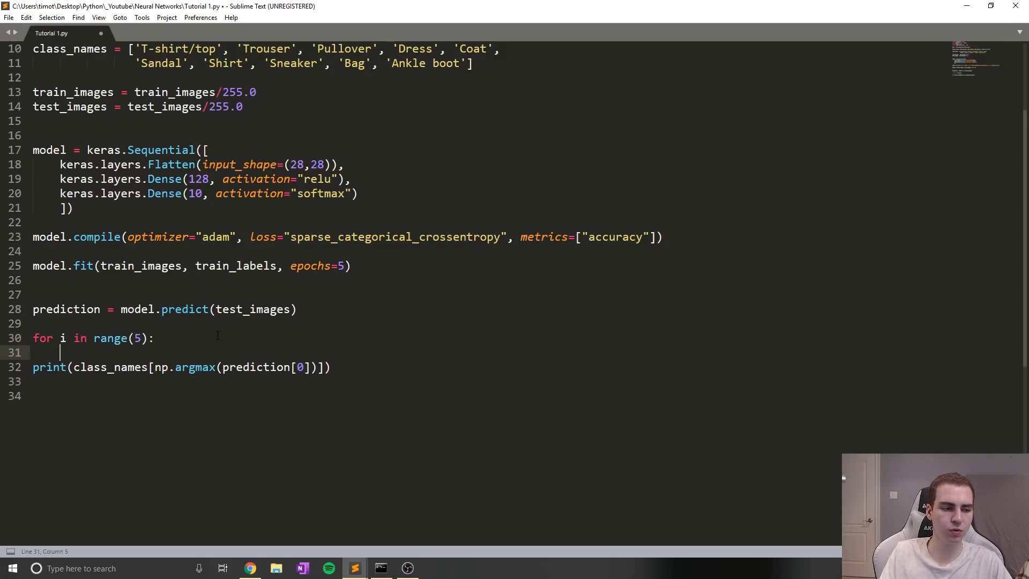
pyautogui.write('plt.grid')
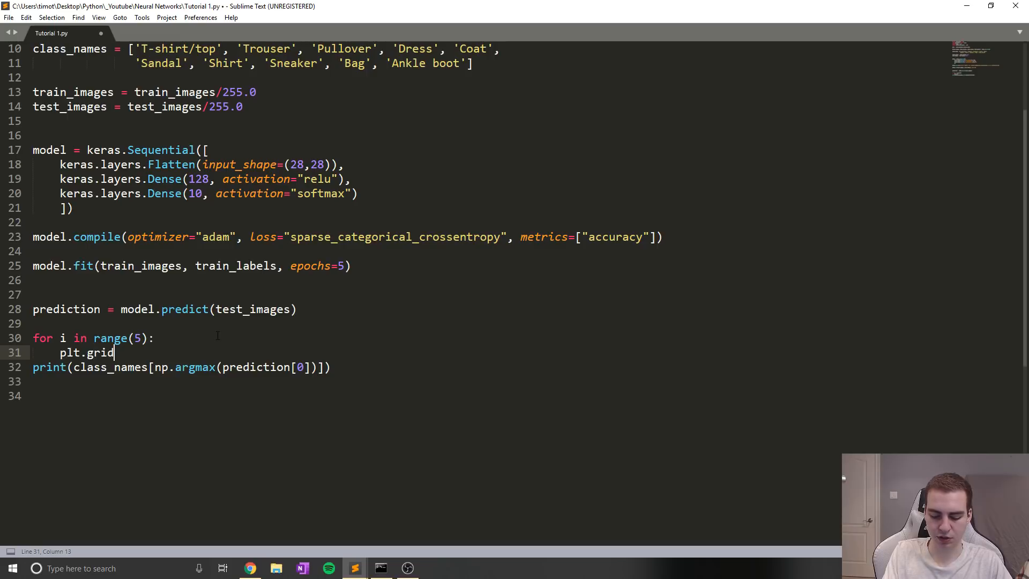
pyautogui.write('(Fals)')
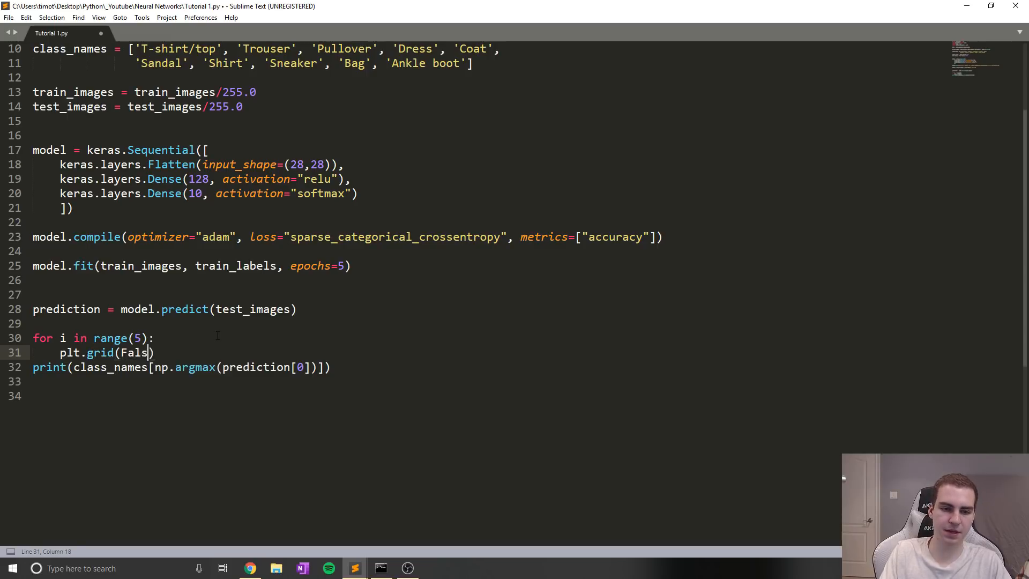
pyautogui.write('p')
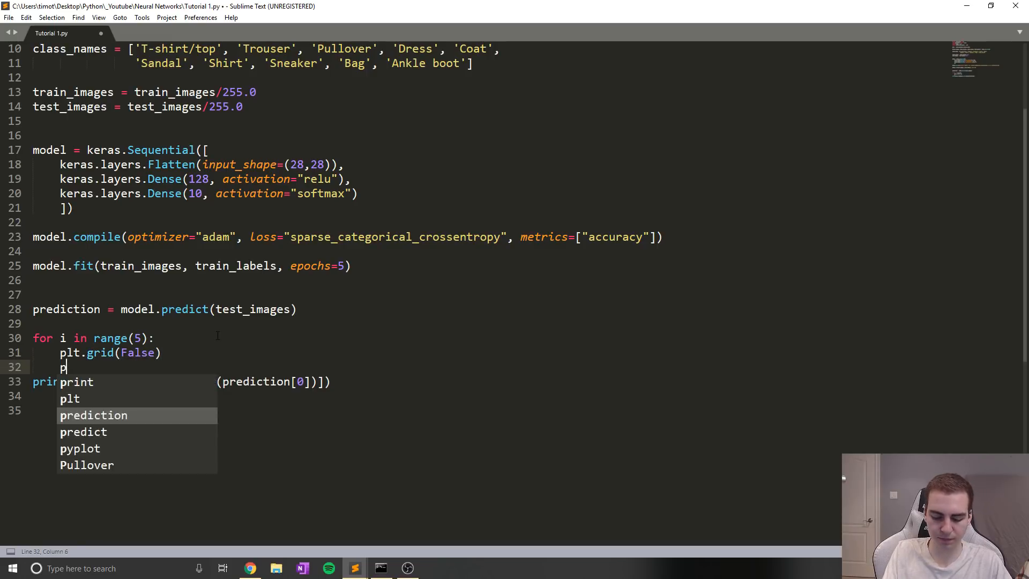
pyautogui.write('lt.imshow()')
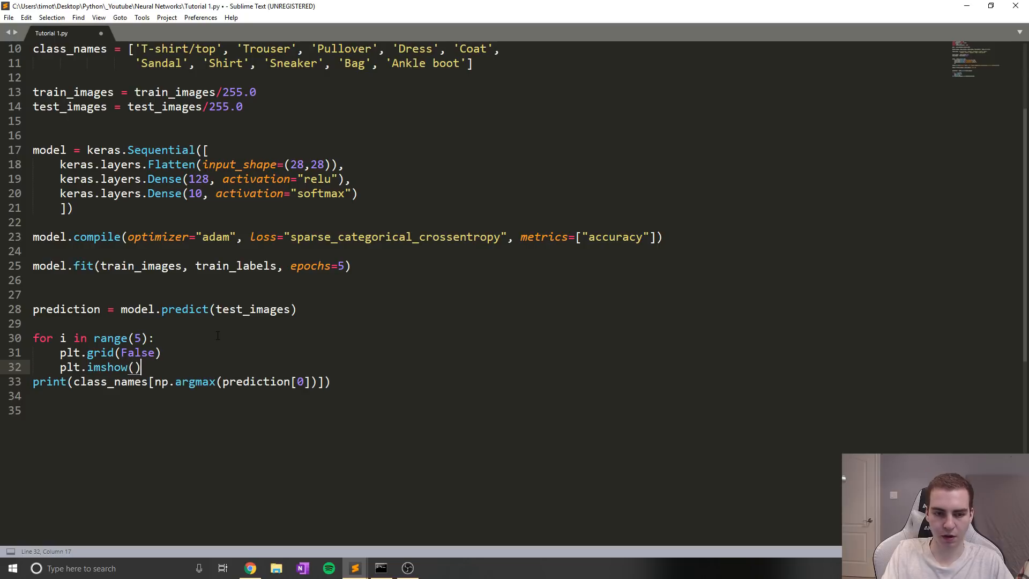
pyautogui.write('test_images')
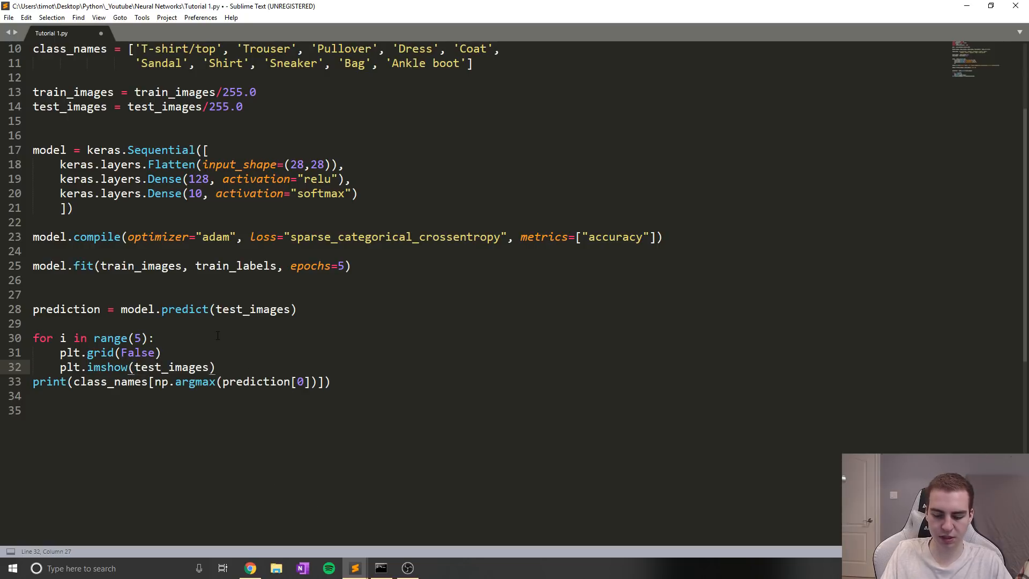
pyautogui.write('[i]')
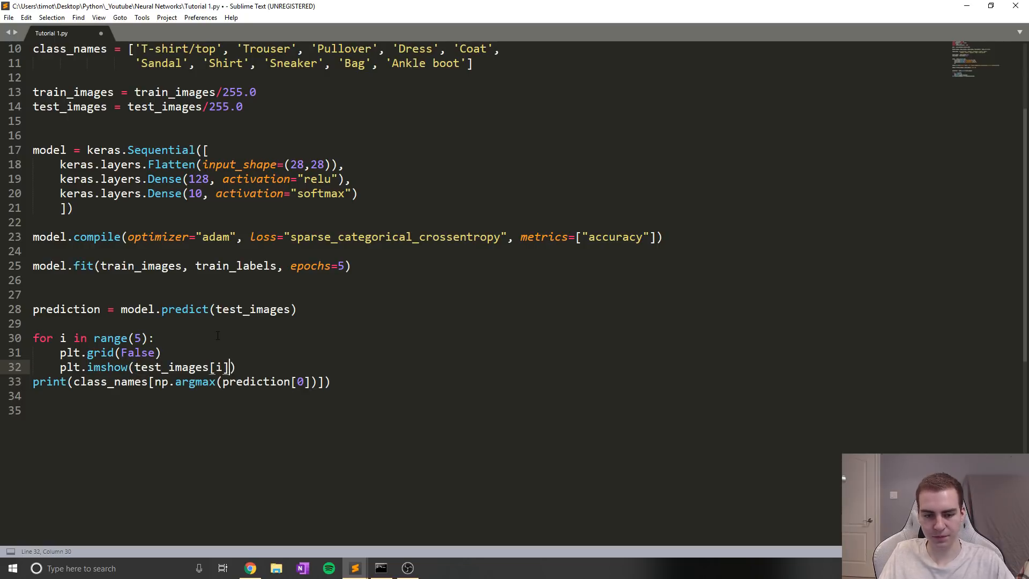
pyautogui.write(', cmap=plt.cm')
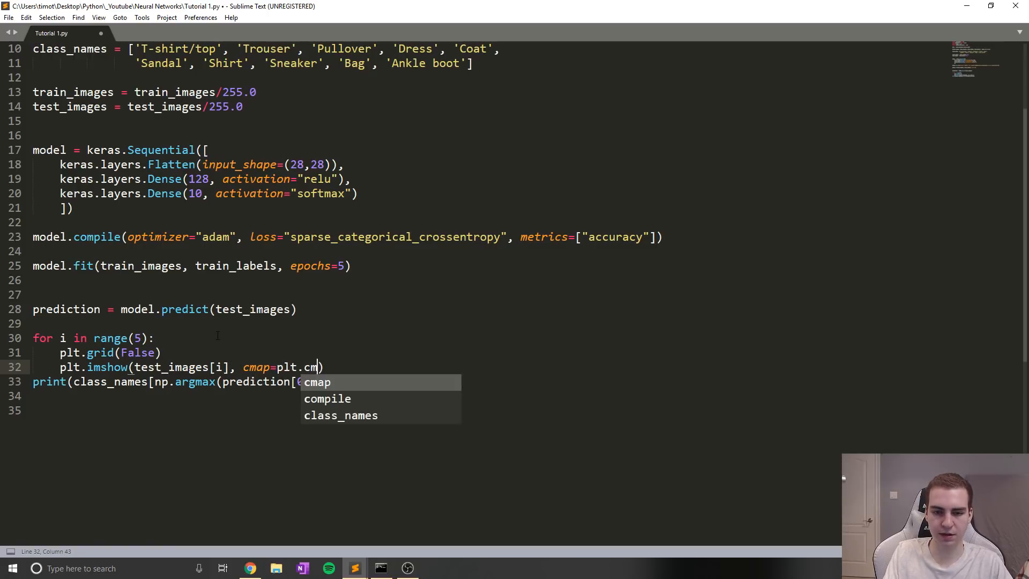
pyautogui.write('.binary')
pyautogui.write('plt.')
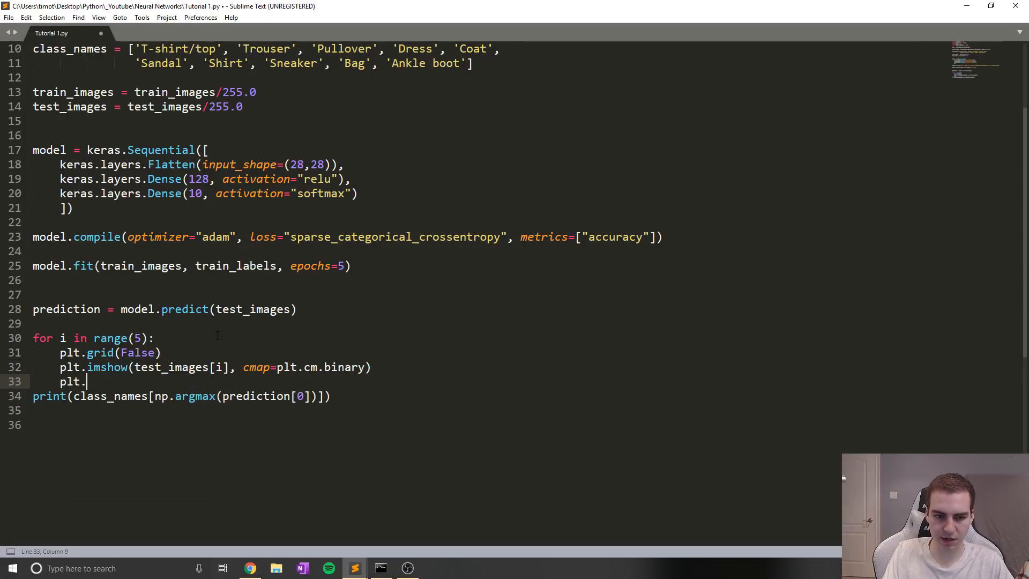
# - Label each figure's x-axis "Actual:" with test_labels[i]
pyautogui.write('xlabel')
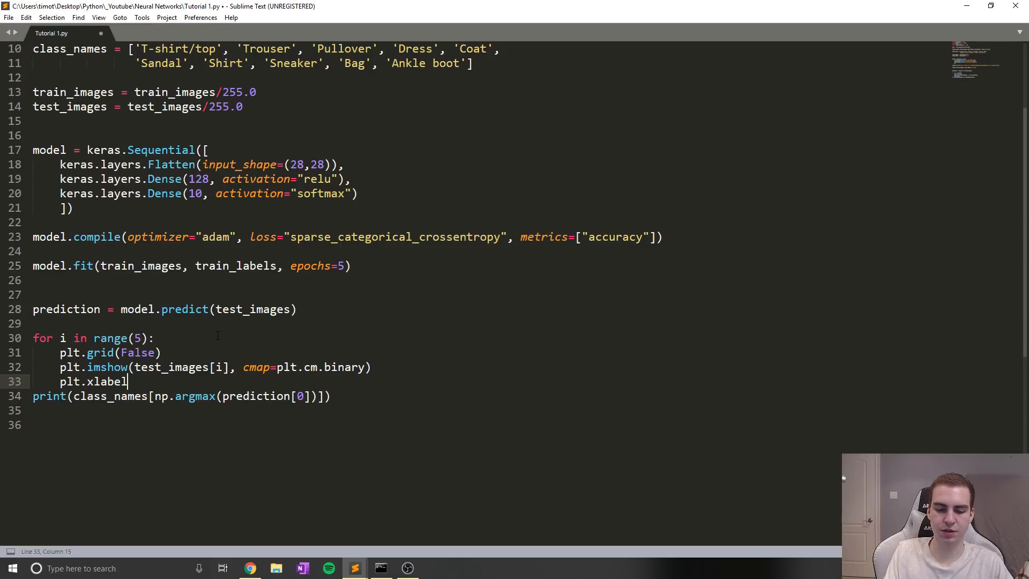
pyautogui.write('("")')
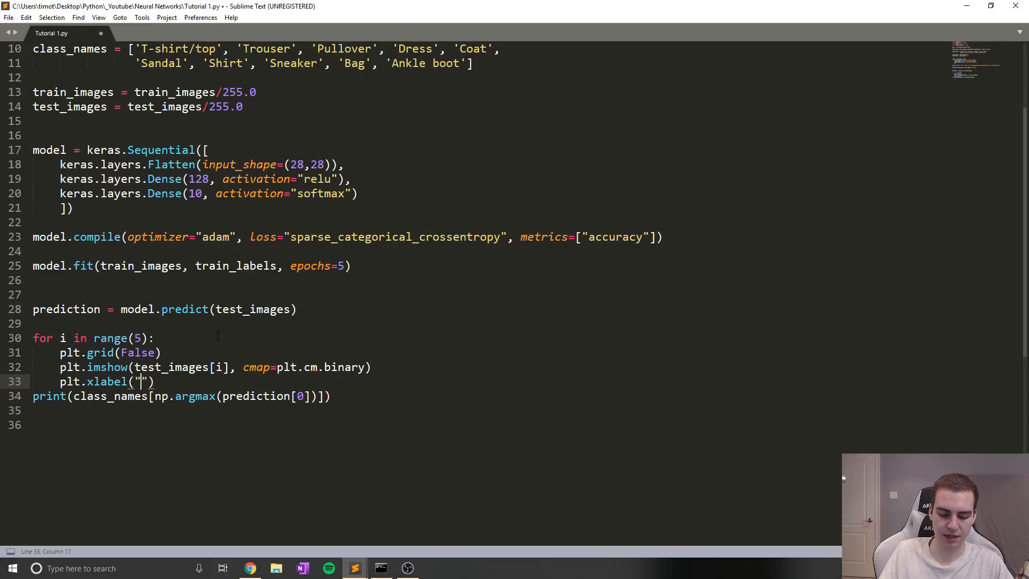
pyautogui.write('Actual:')
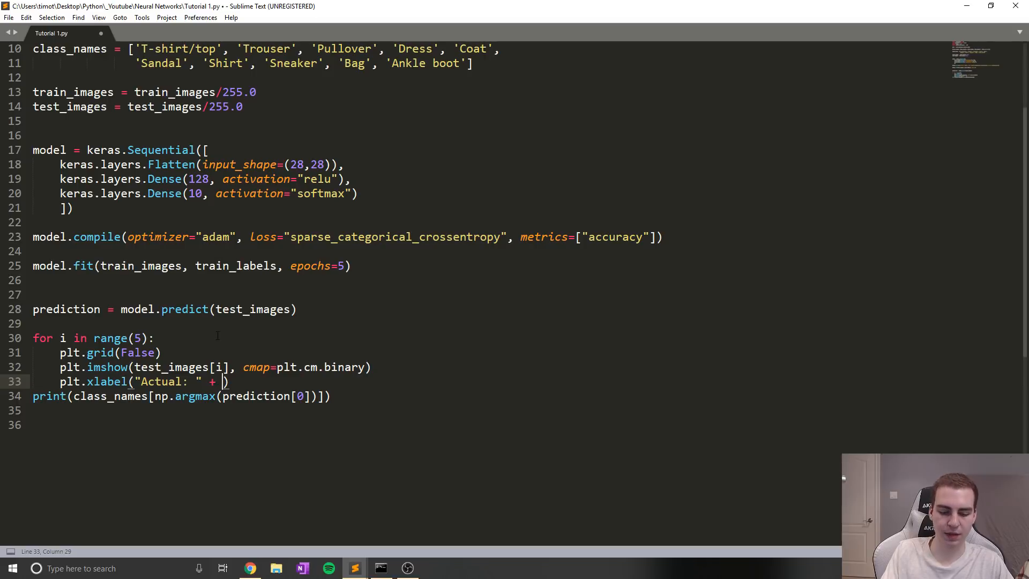
pyautogui.write('test_labels')
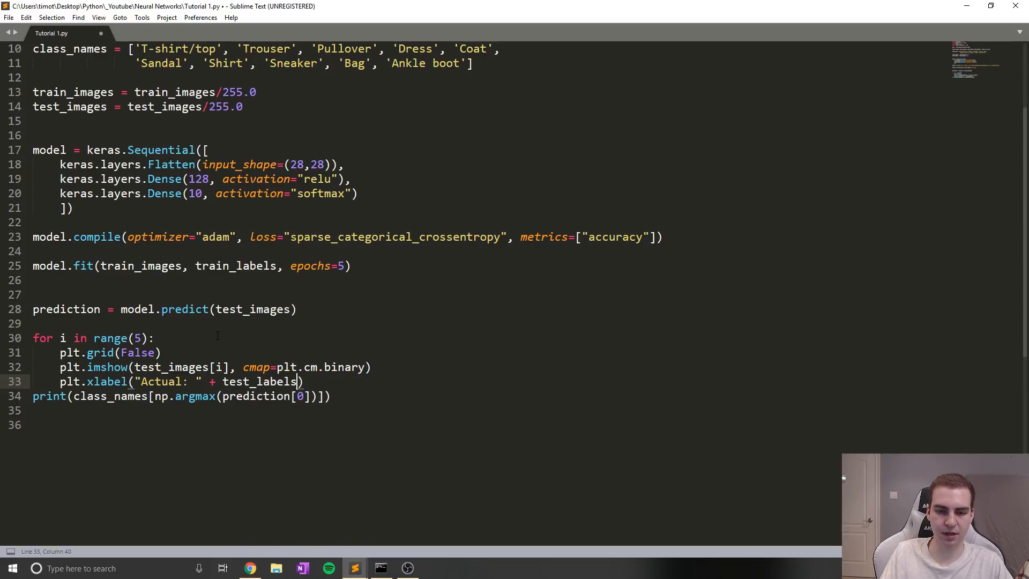
pyautogui.write('[i]')
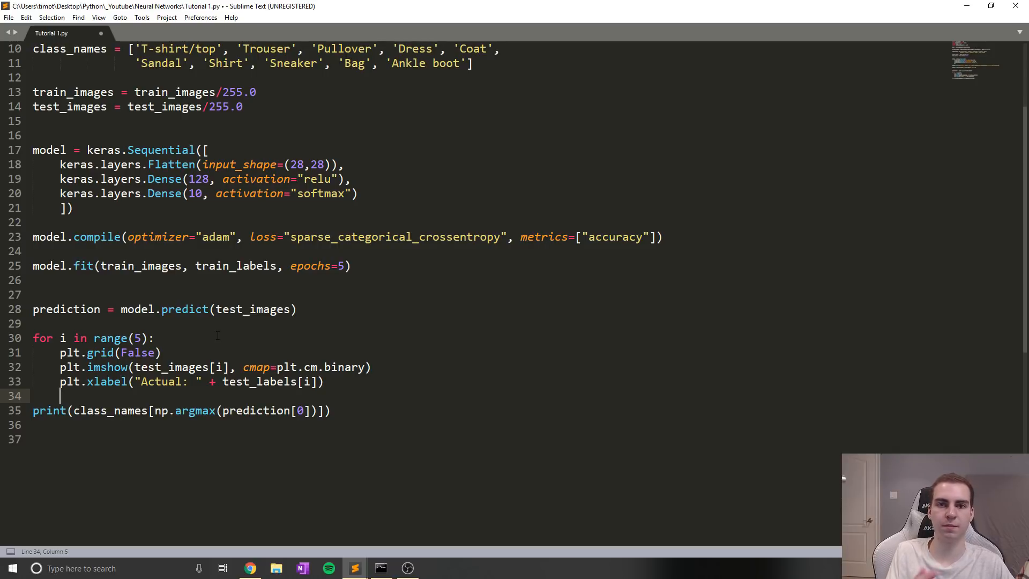
# - Title each figure with the predicted class, add plt.show(), and save
pyautogui.write('plt')
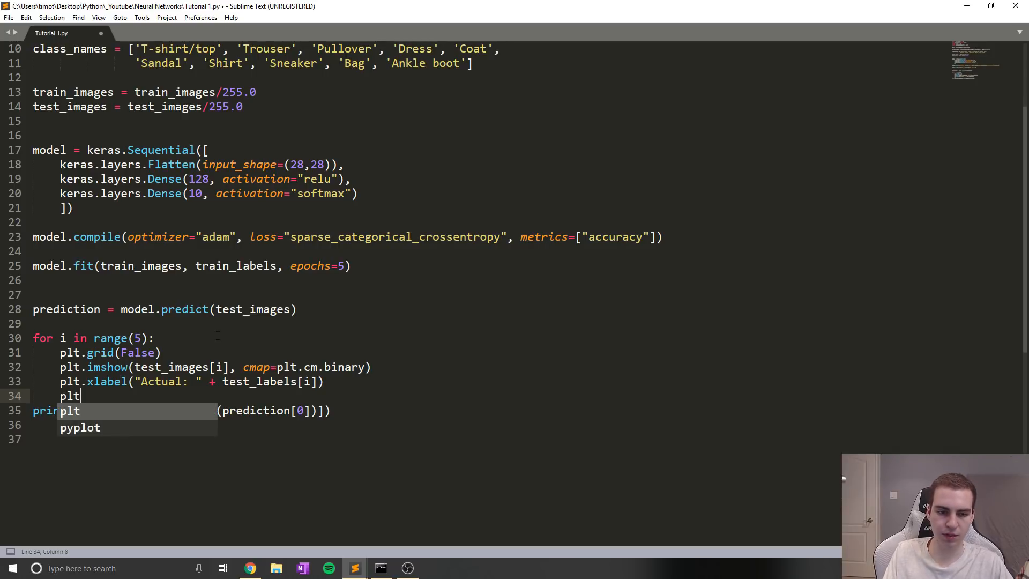
pyautogui.write('.header')
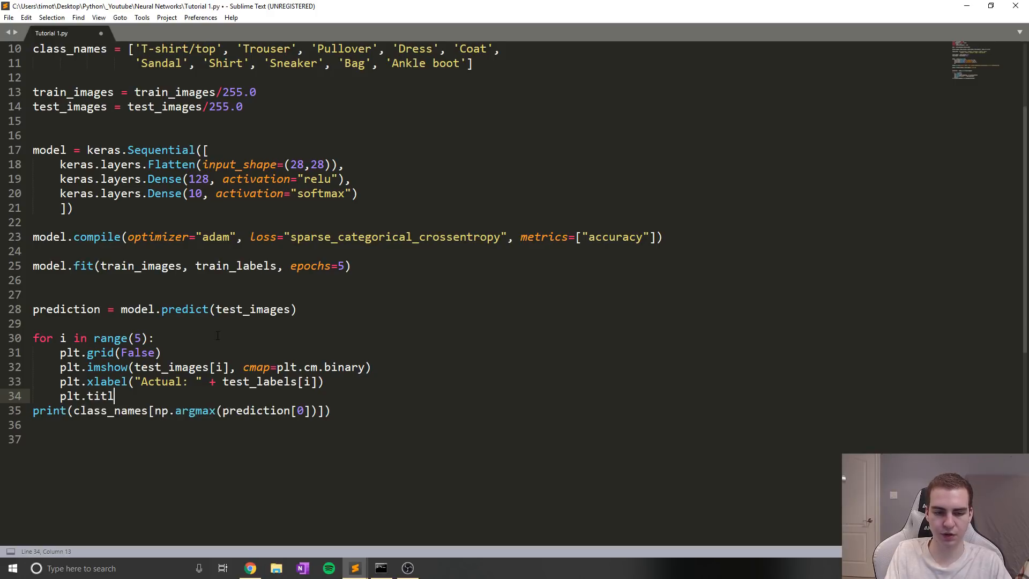
pyautogui.write('e()')
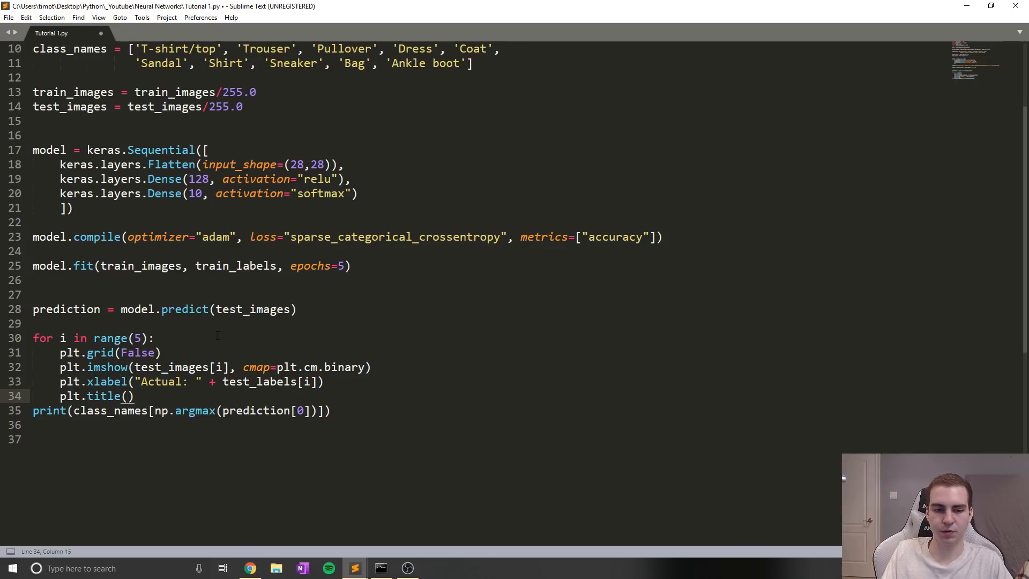
pyautogui.write('Prediction" +')
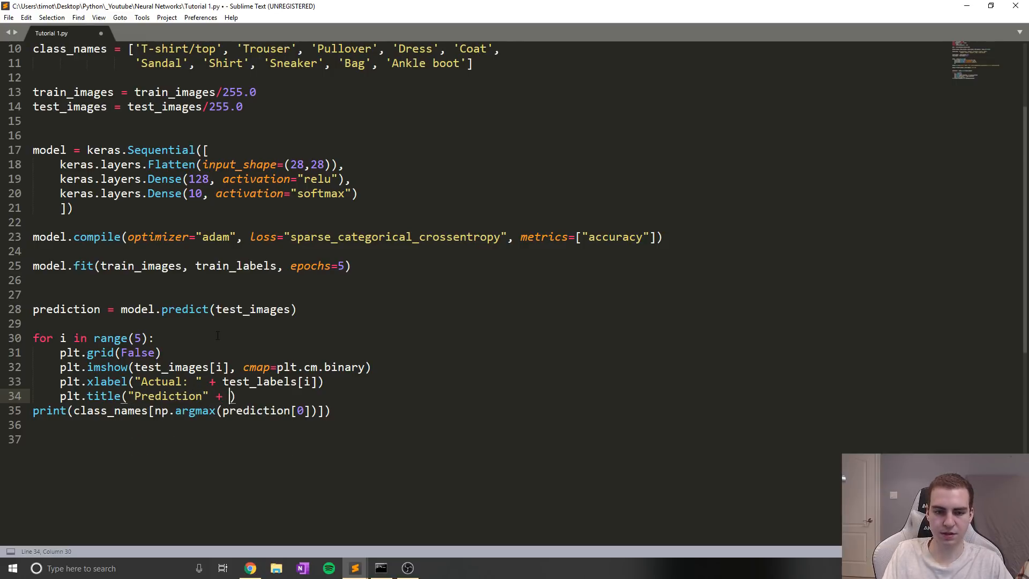
pyautogui.write('prediction[')
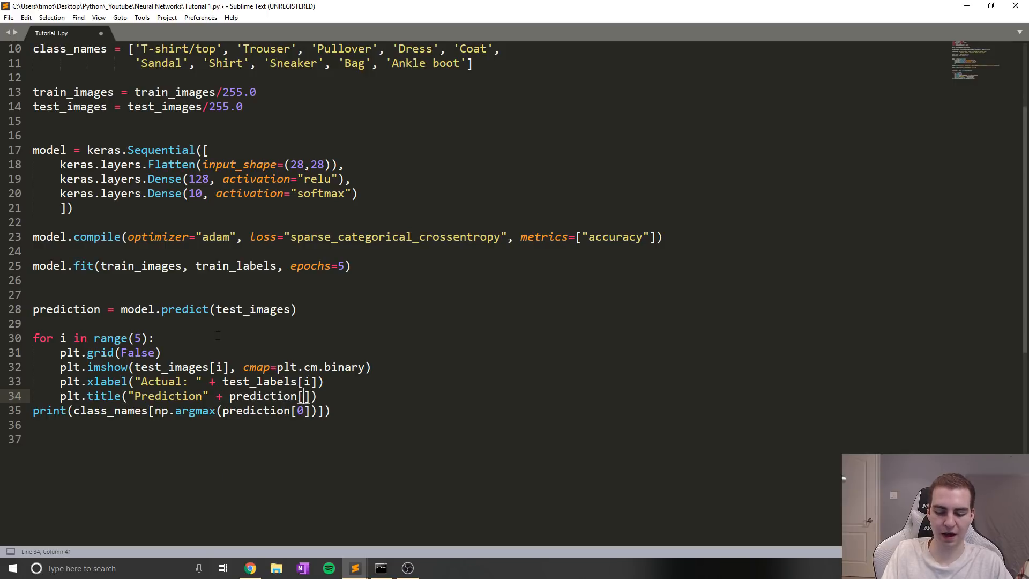
pyautogui.write('i')
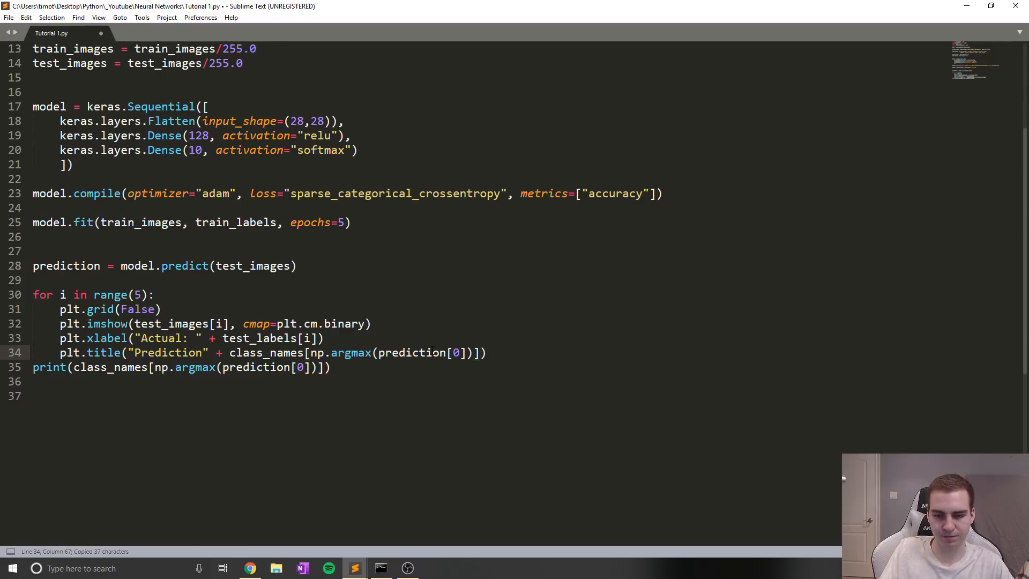
pyautogui.write('i')
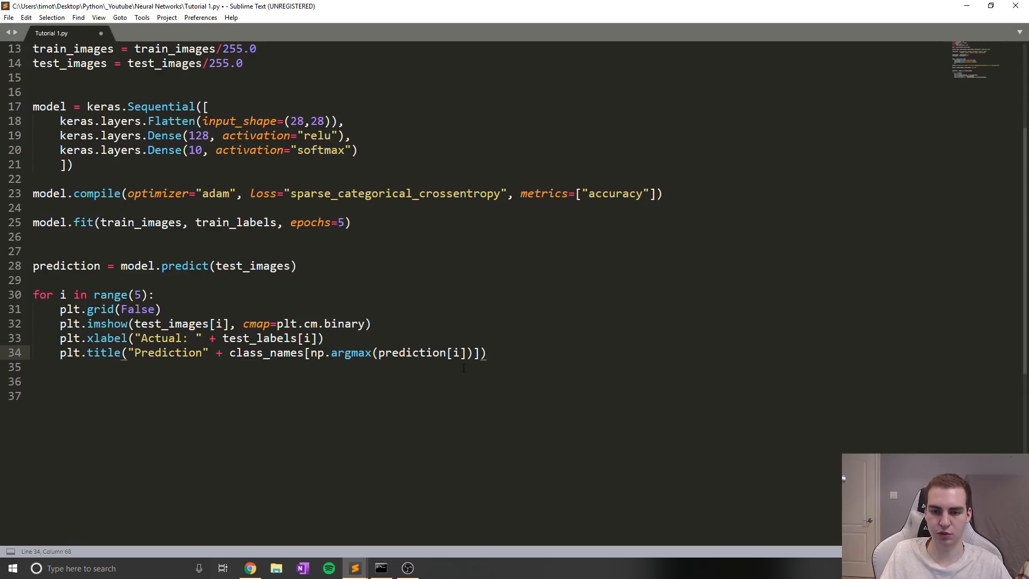
pyautogui.write('plt')
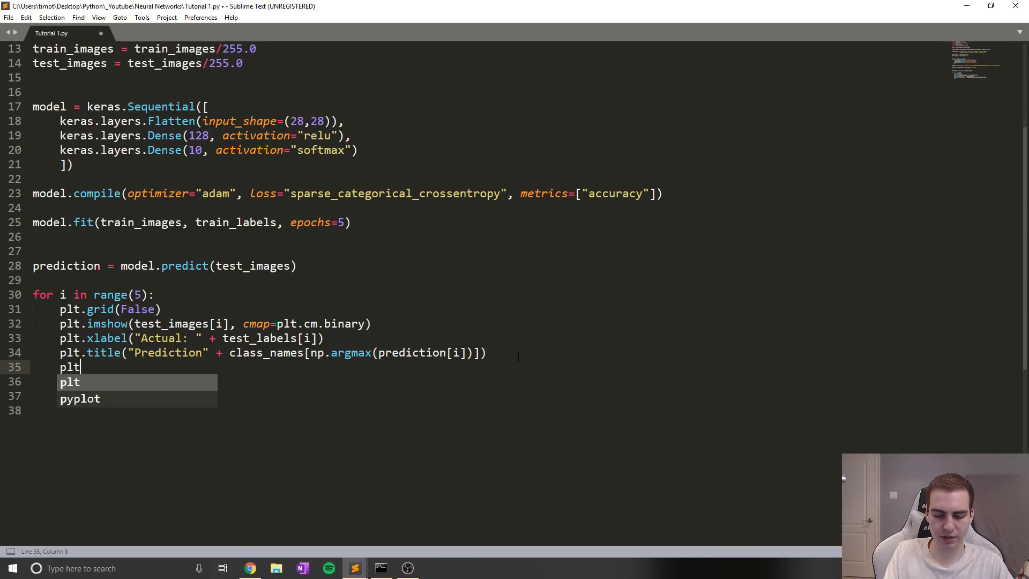
pyautogui.write('.show()')
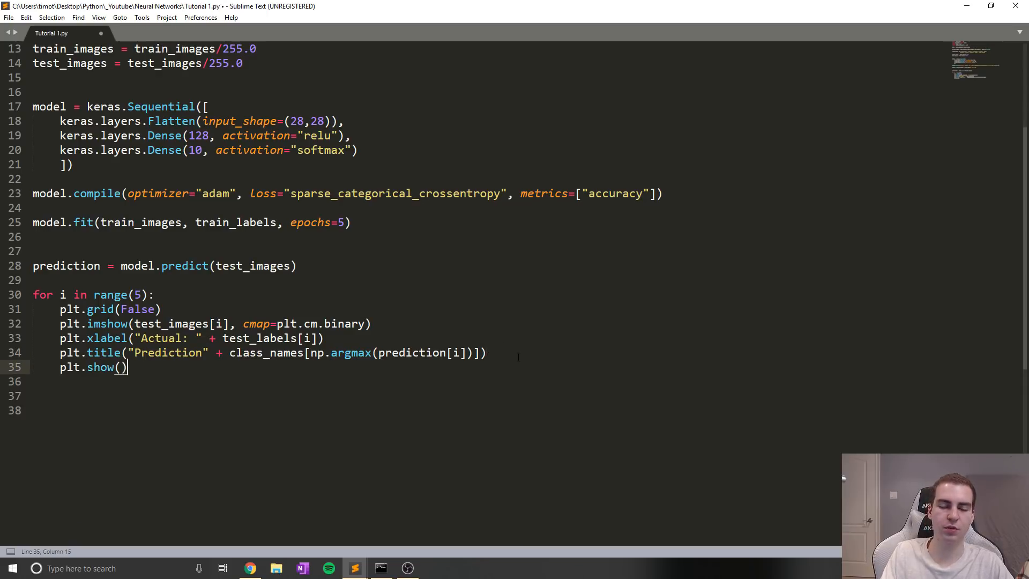
pyautogui.press('ctrl+s')
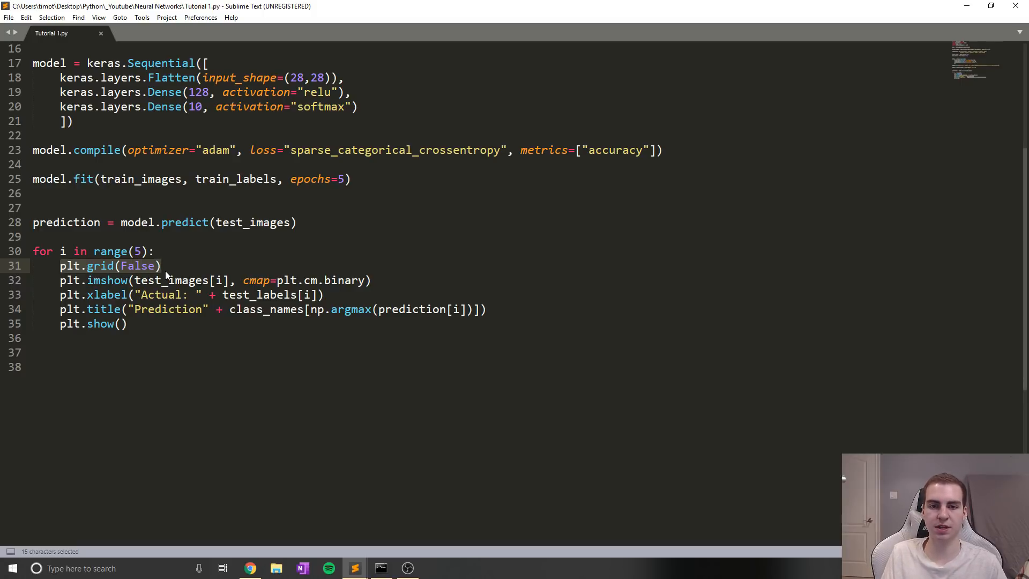
# - Run python "Tutorial 1.py", then change xlabel to use class_names[test_labels[i]]
pyautogui.click(223, 265)
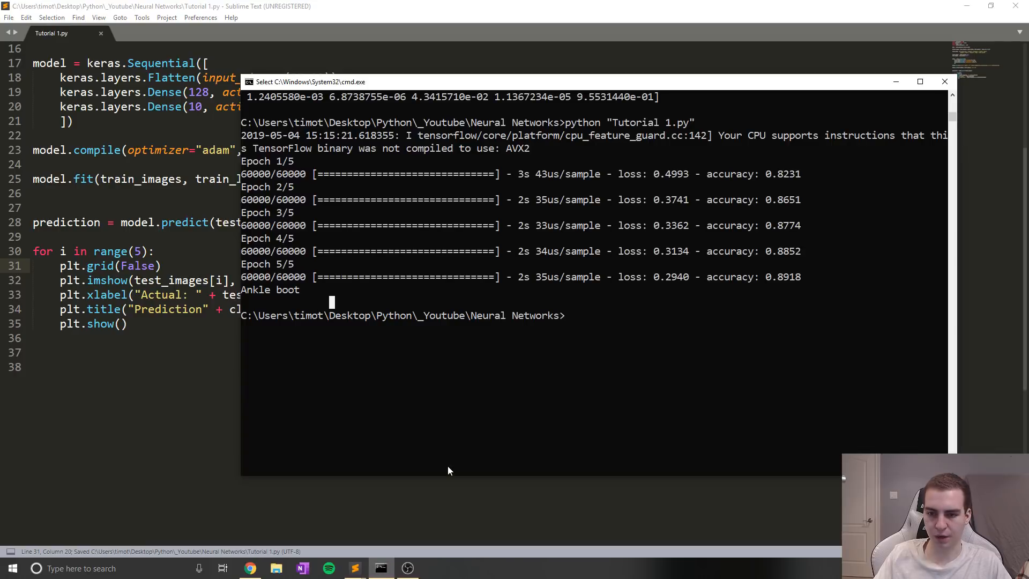
pyautogui.write('python "Tutorial 1.py"')
pyautogui.click(137, 294)
pyautogui.write('class_n')
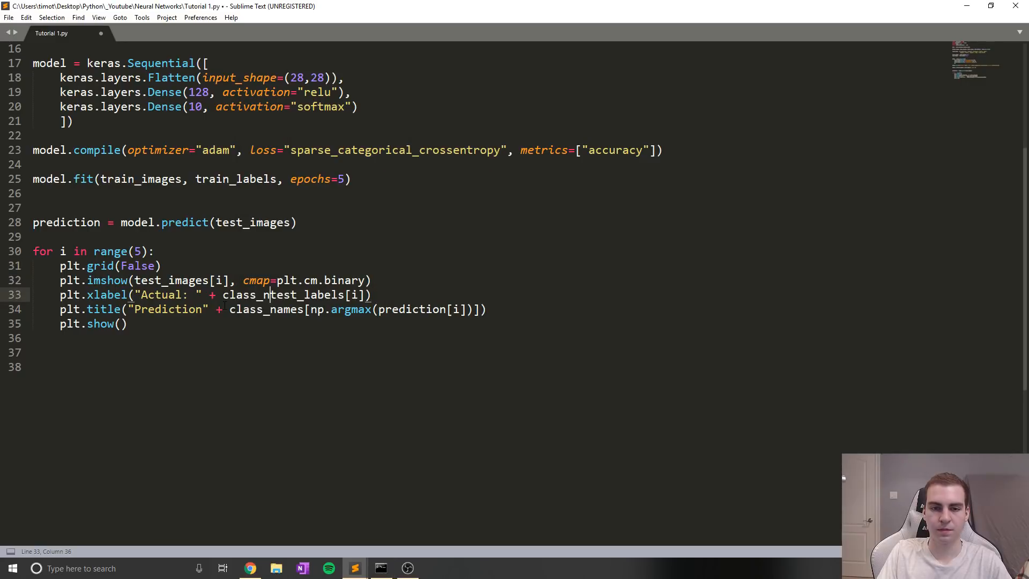
pyautogui.write('ame')
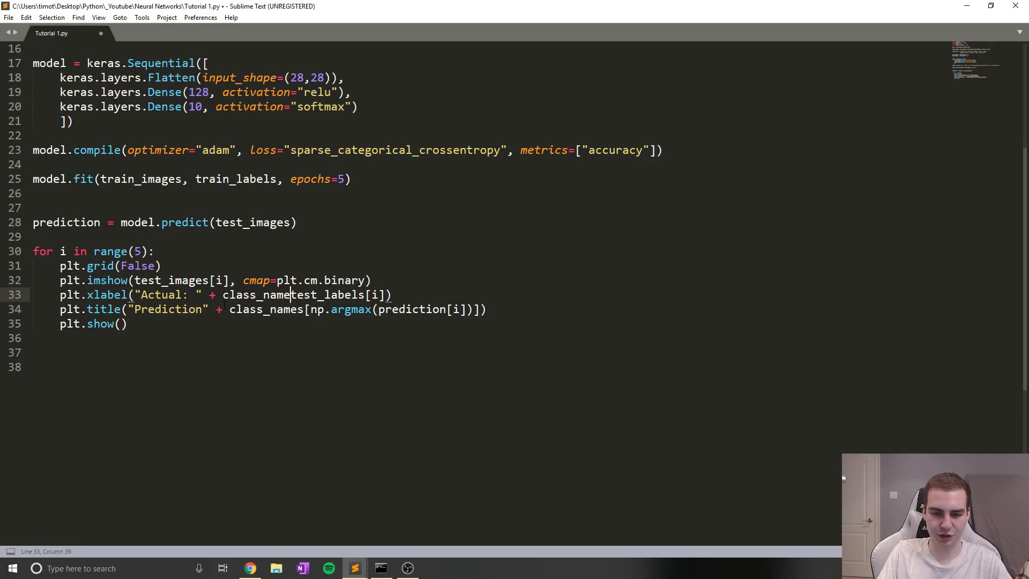
pyautogui.write('s[')
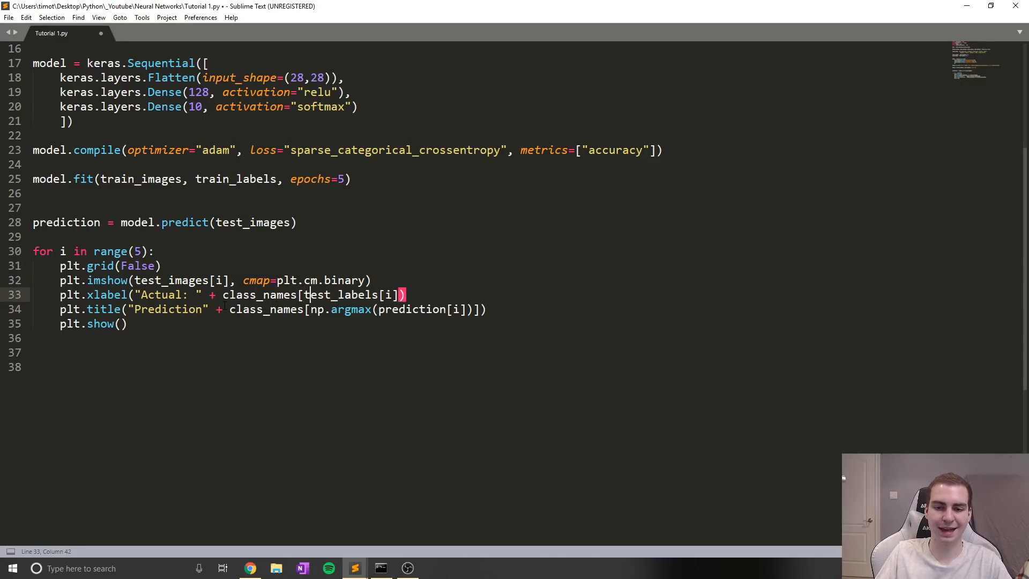
pyautogui.write(']')
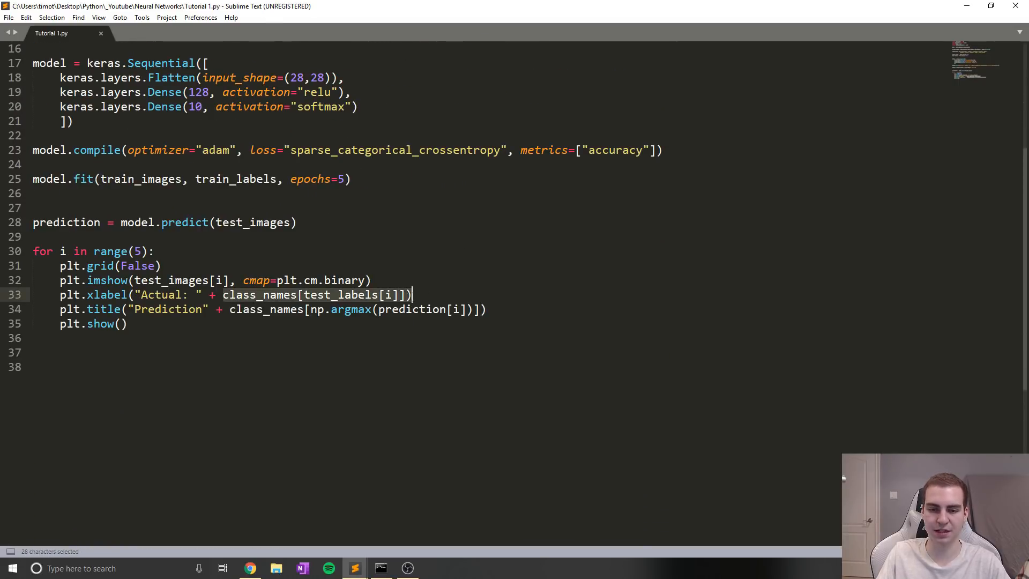
pyautogui.click(380, 568)
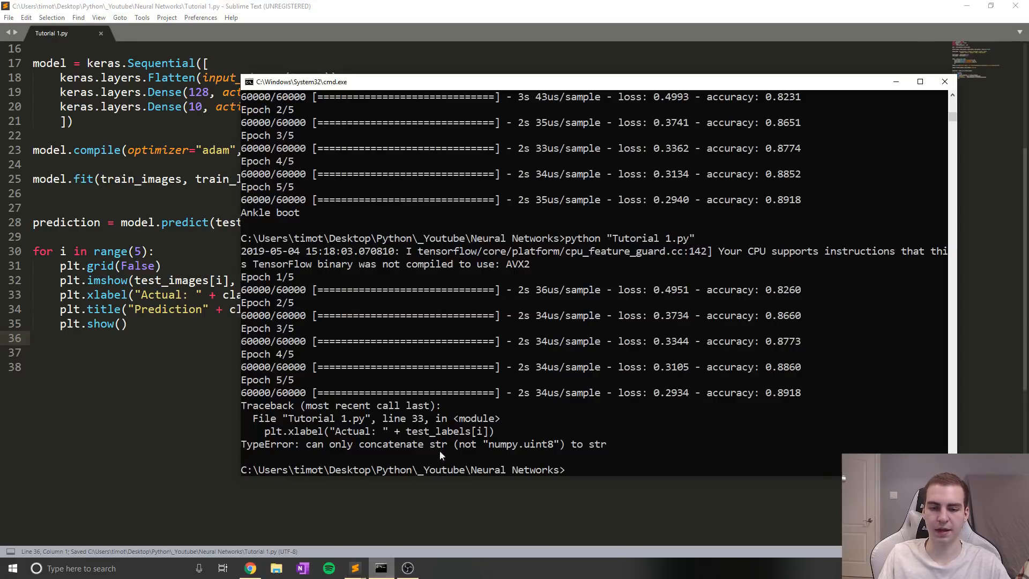
pyautogui.write('python "Tutorial 1.py"')
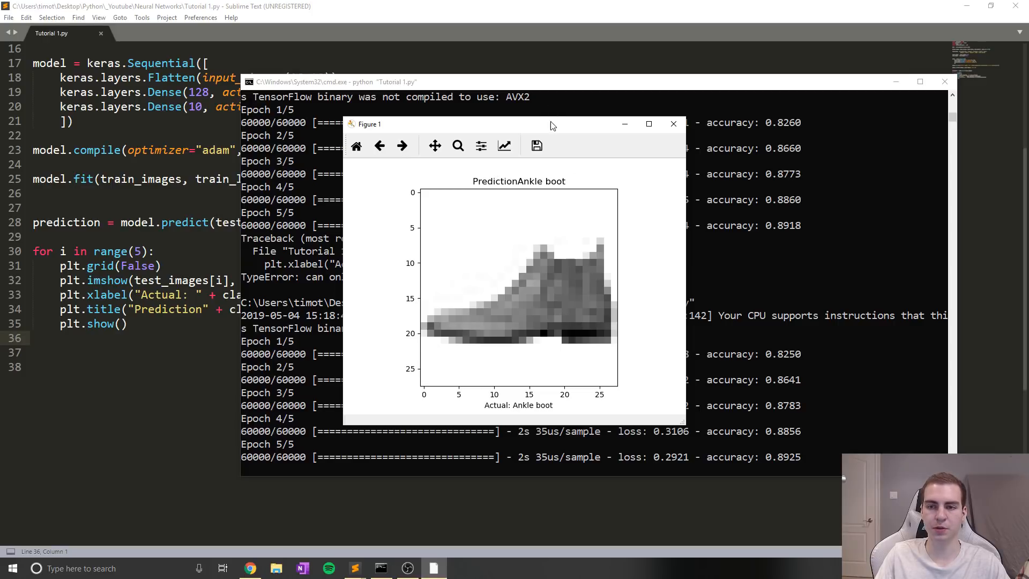
pyautogui.moveTo(553, 124); pyautogui.dragTo(489, 96)
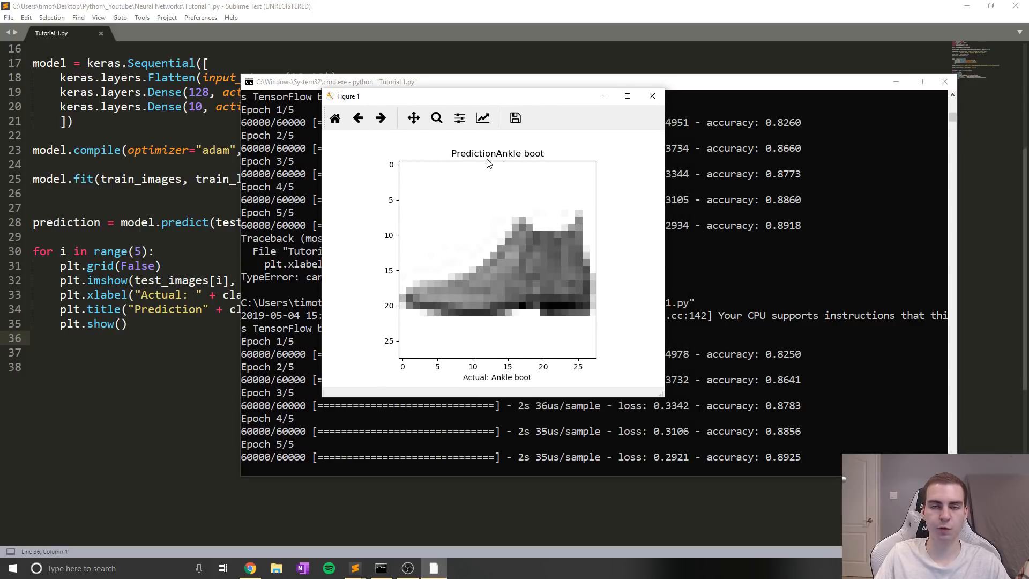
pyautogui.moveTo(541, 330)
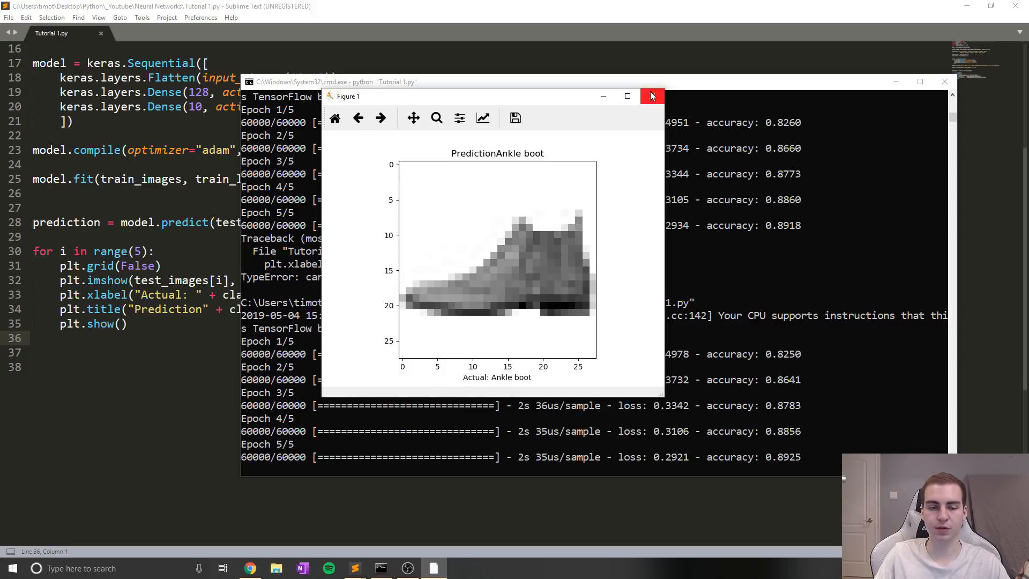
pyautogui.moveTo(652, 96)
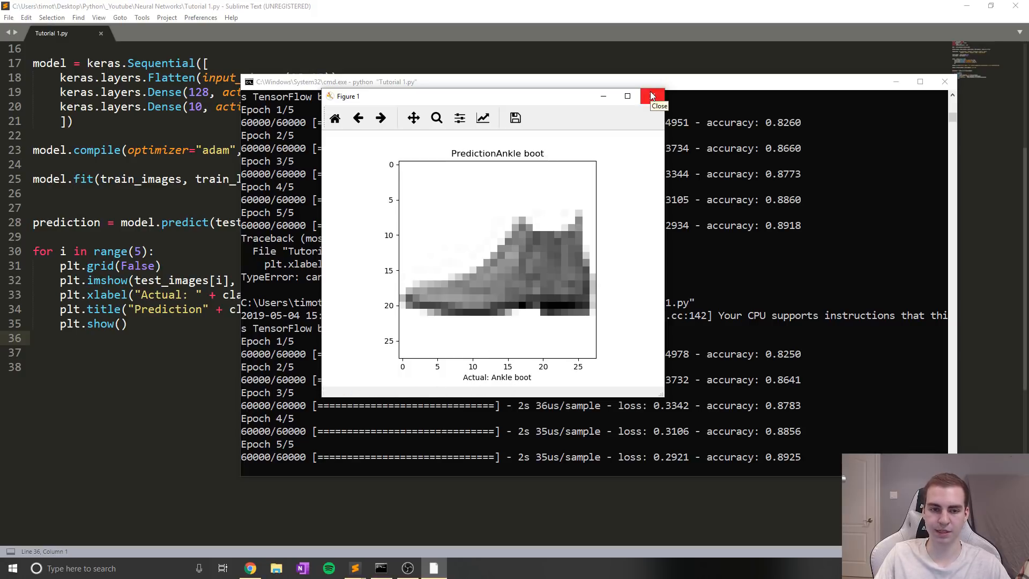
pyautogui.click(651, 96)
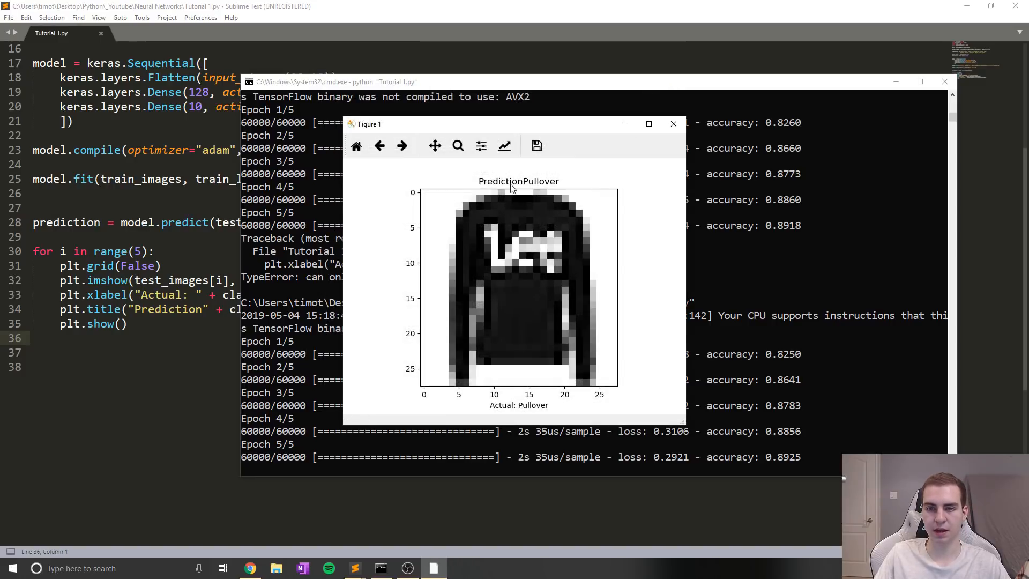
pyautogui.moveTo(536, 364)
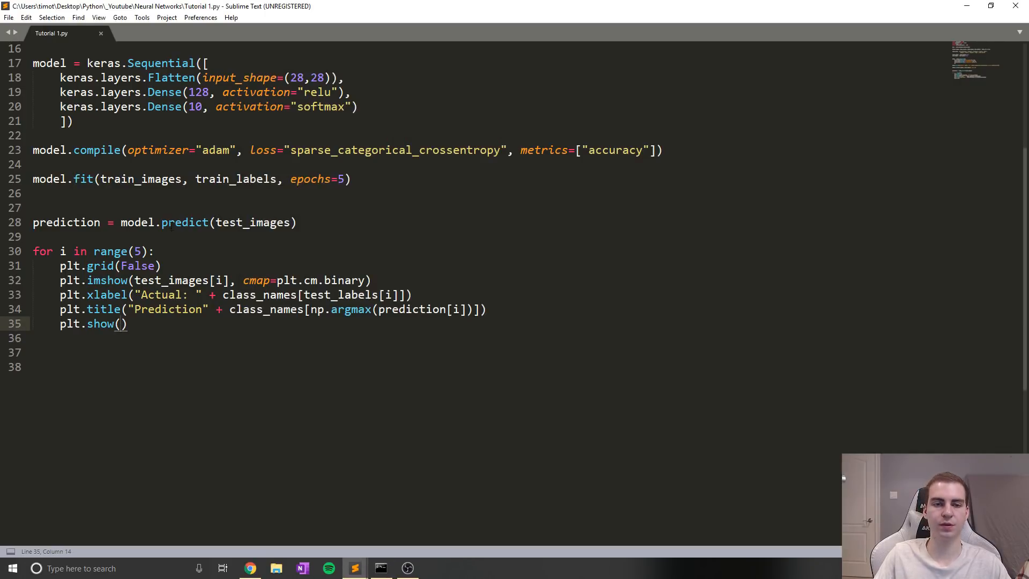
# - Dismiss the license reminder and change the predict argument to test_images[7]
pyautogui.write('10')
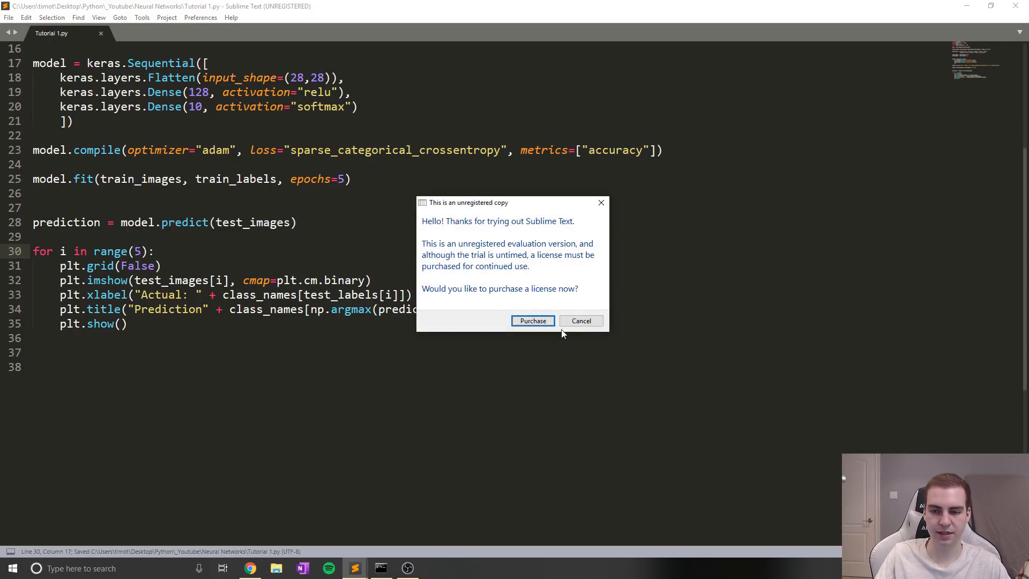
pyautogui.click(580, 320)
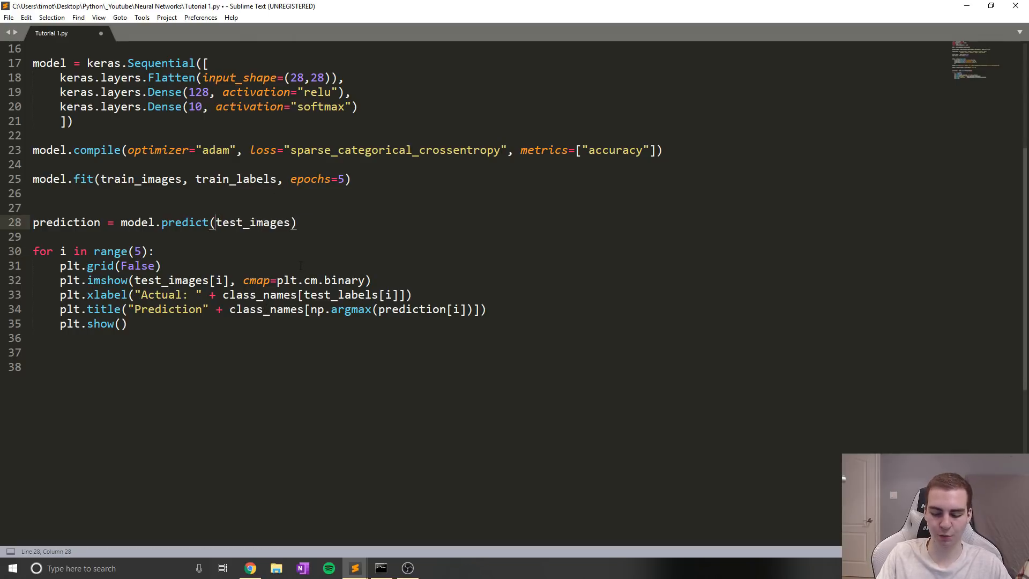
pyautogui.write('[')
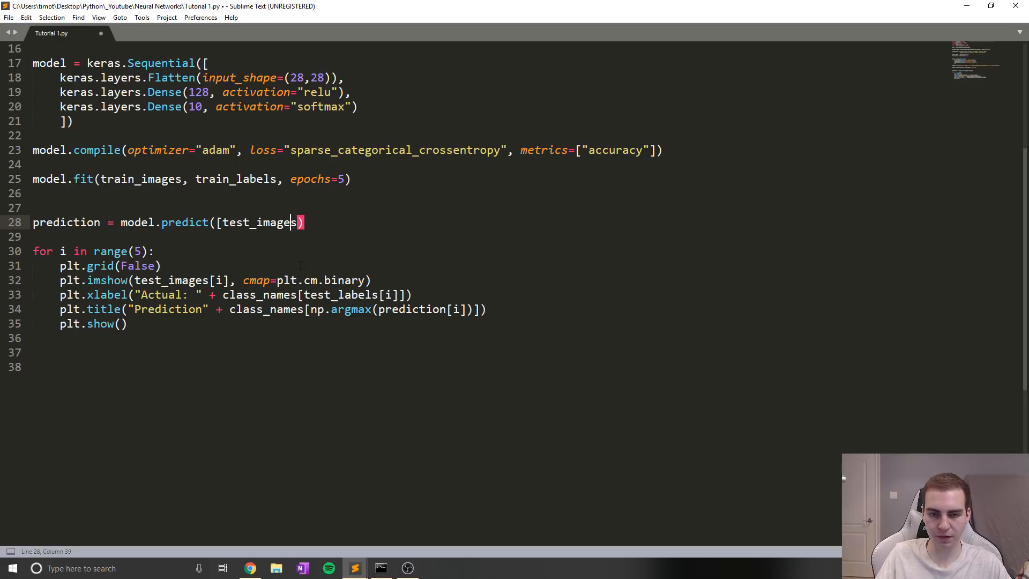
pyautogui.write('[]')
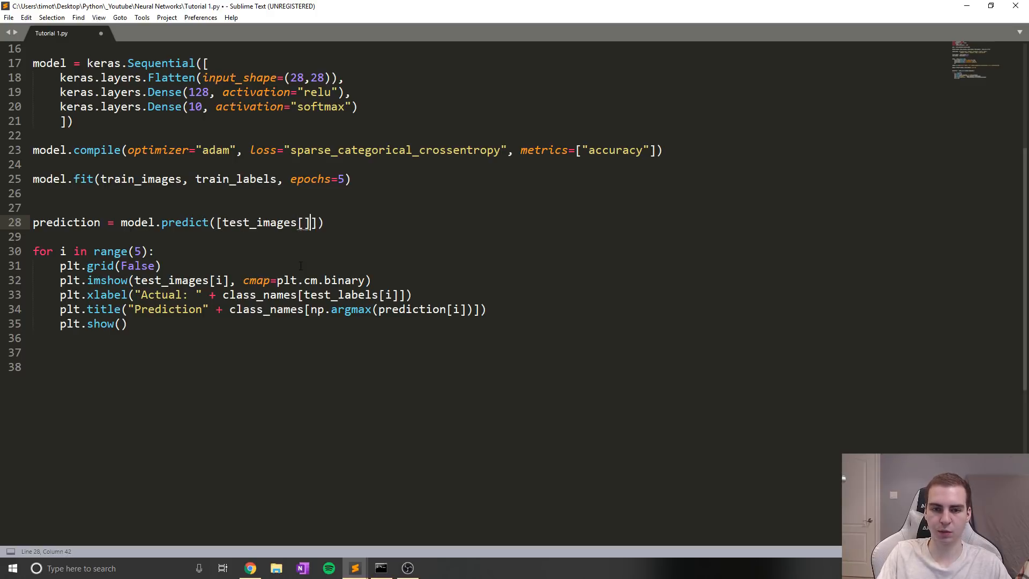
pyautogui.write('7')
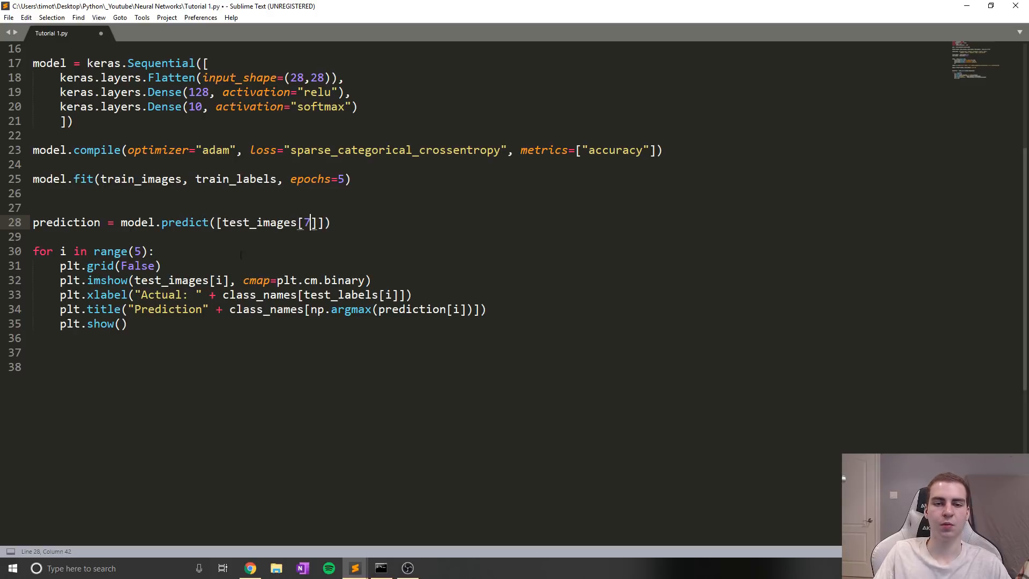
pyautogui.doubleClick(259, 222)
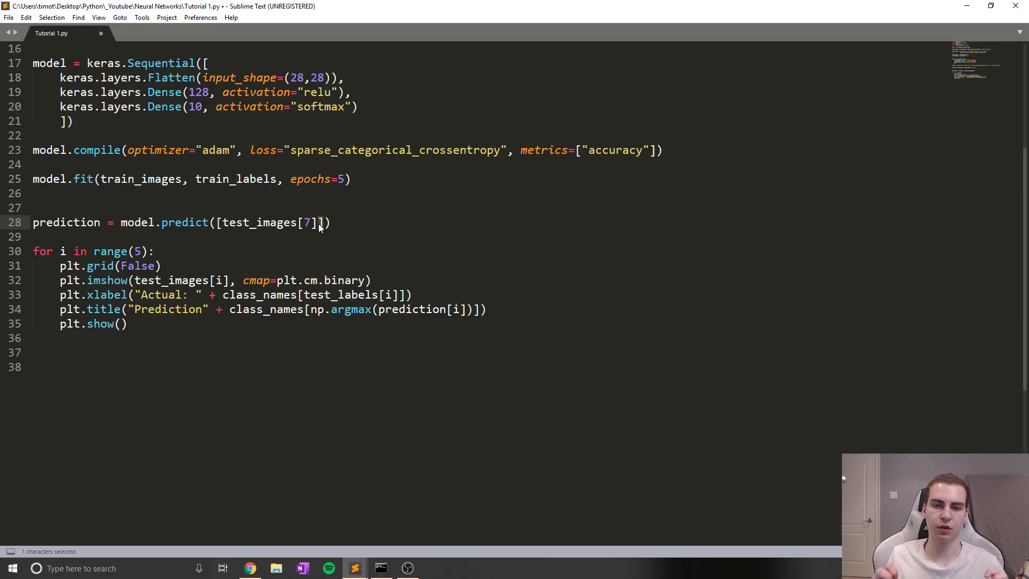
# - Edit the prediction line, removing extra brackets around test_images[7], and save
pyautogui.write('p')
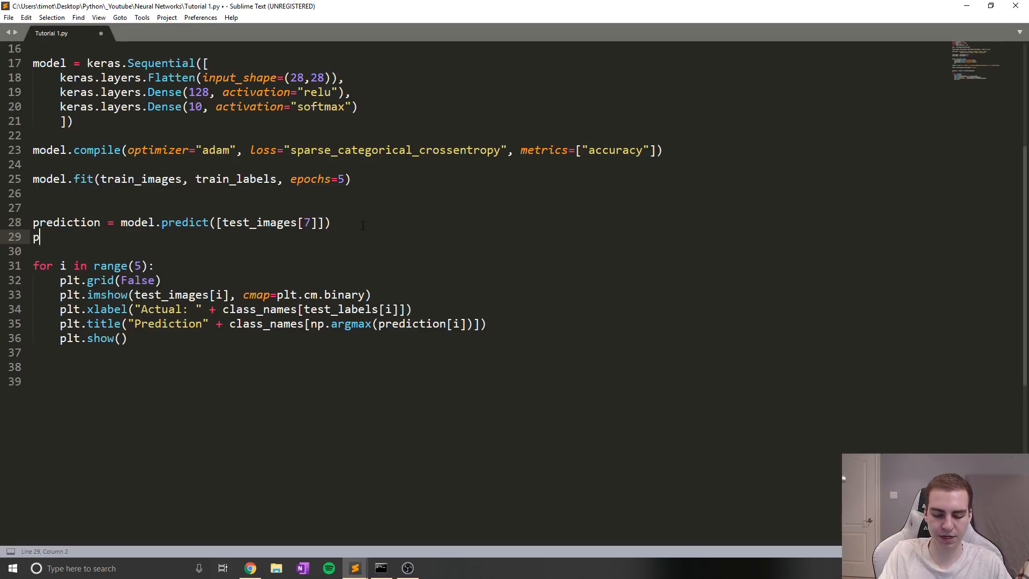
pyautogui.write('rediction')
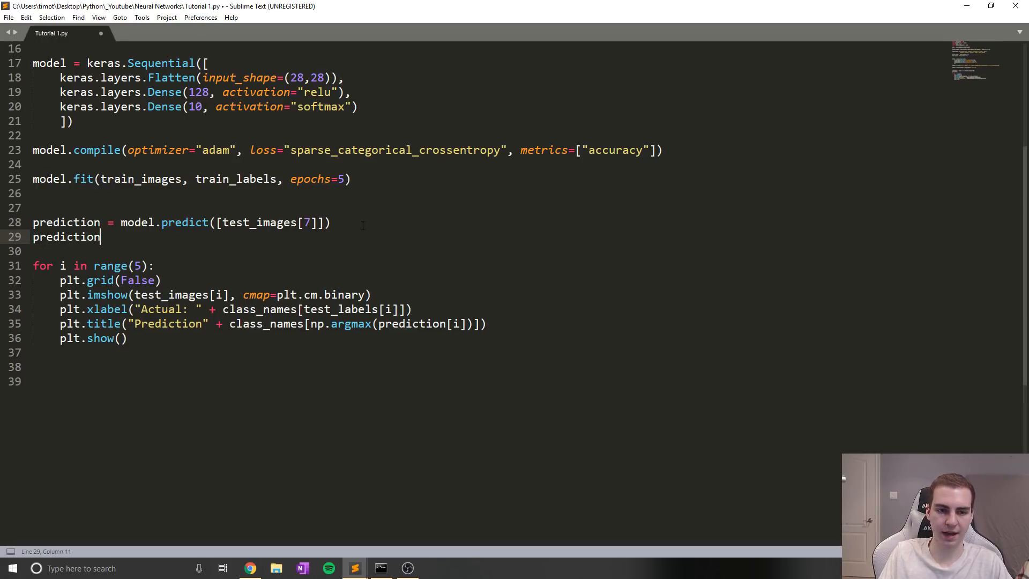
pyautogui.write('= []')
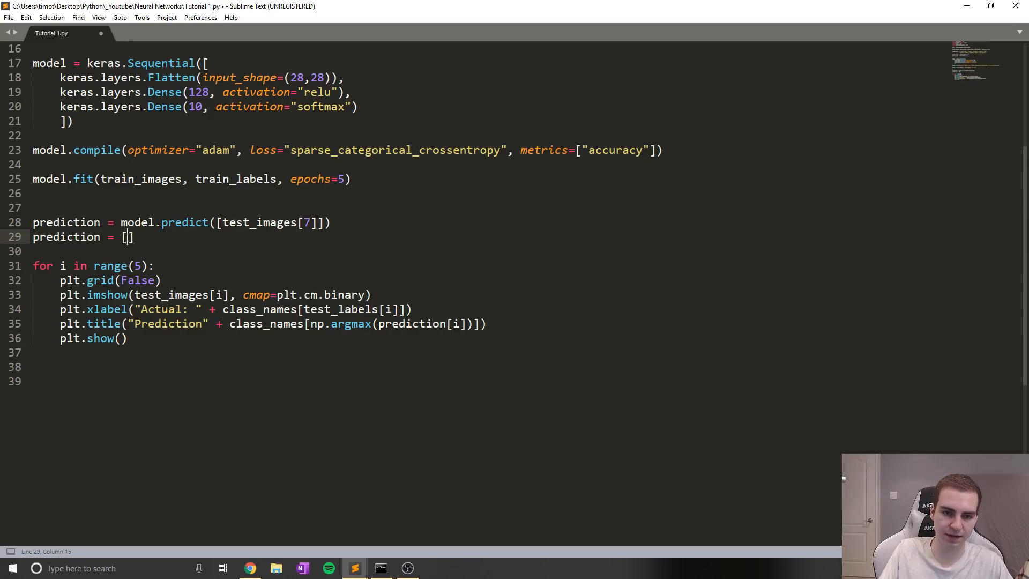
pyautogui.write('[')
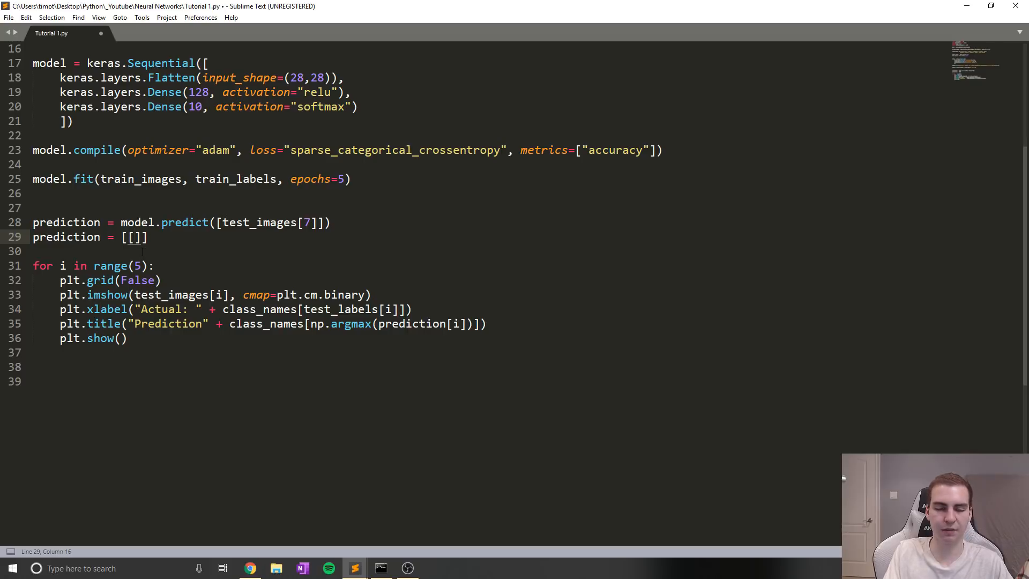
pyautogui.write('0.')
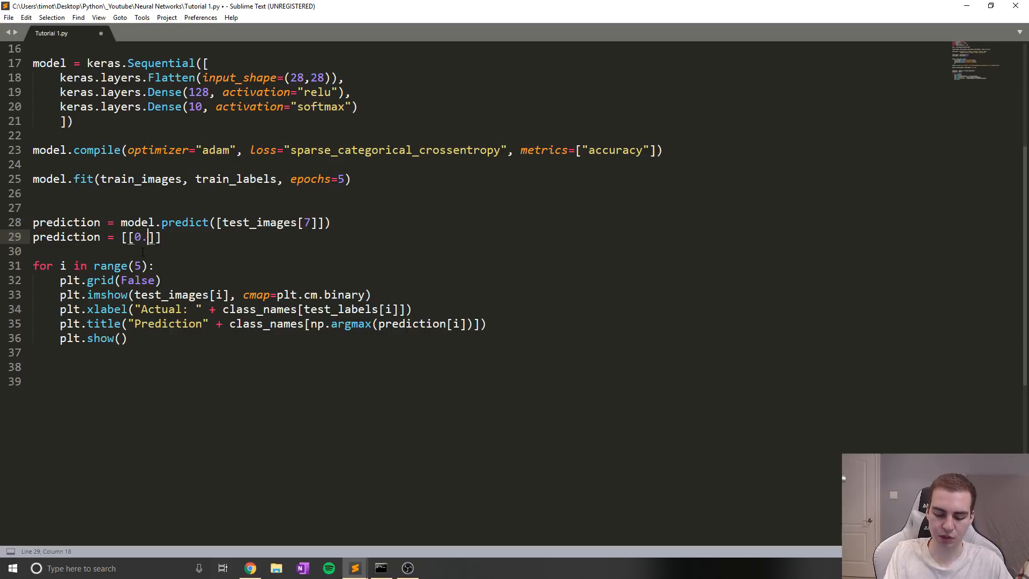
pyautogui.write('001, 0')
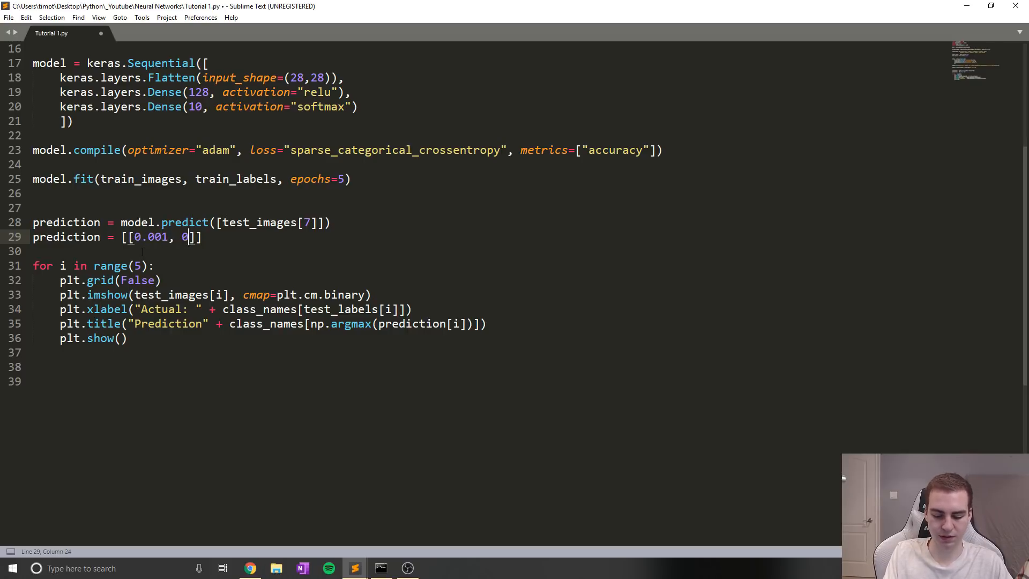
pyautogui.write('.9')
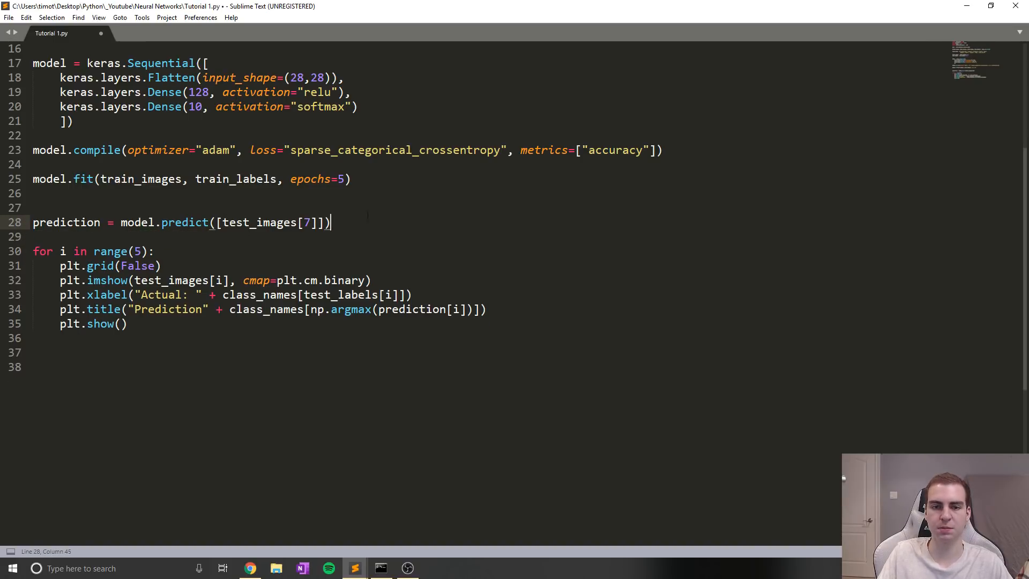
pyautogui.press('backspace')
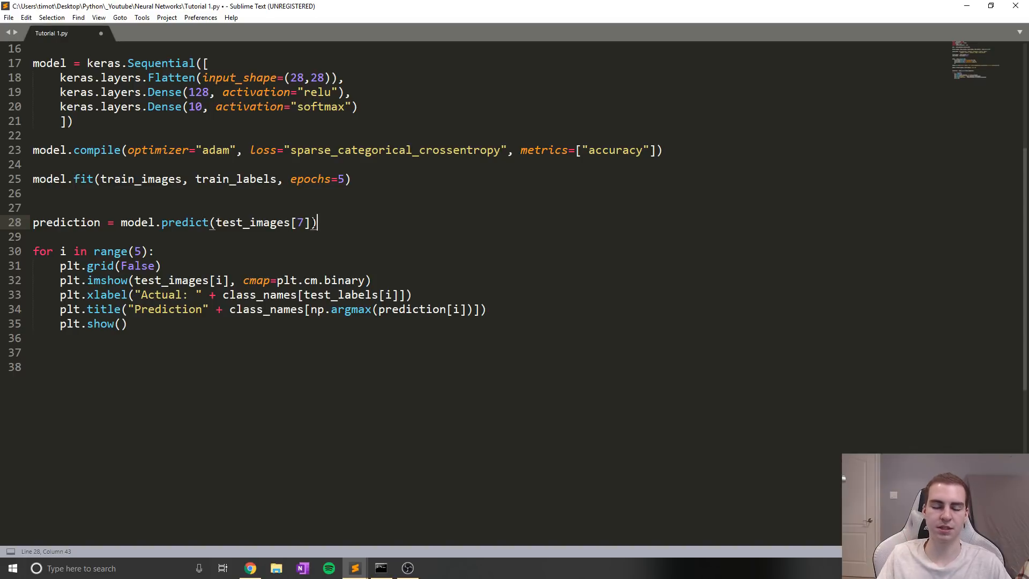
pyautogui.press('ctrl+s')
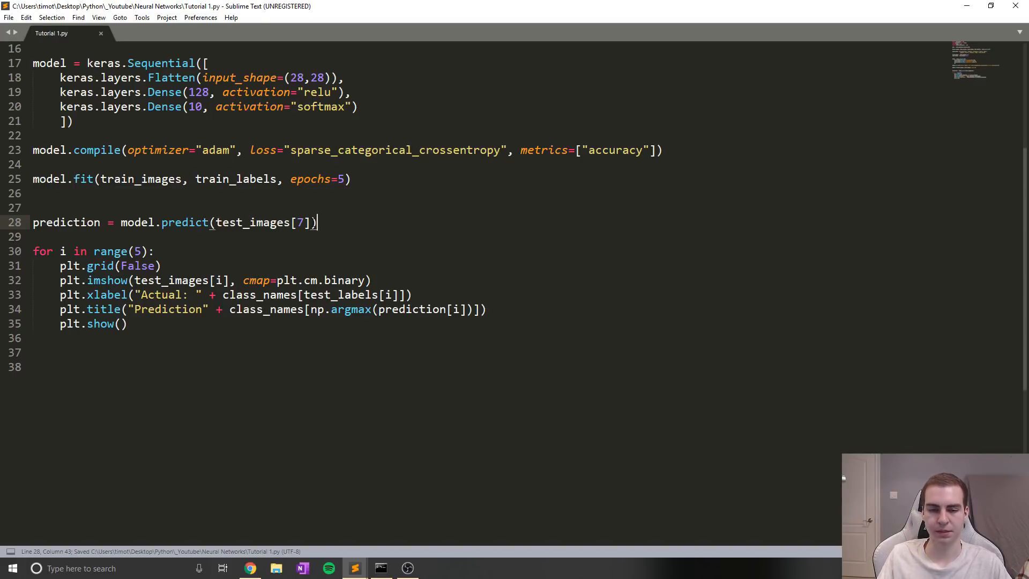
pyautogui.scroll(3)
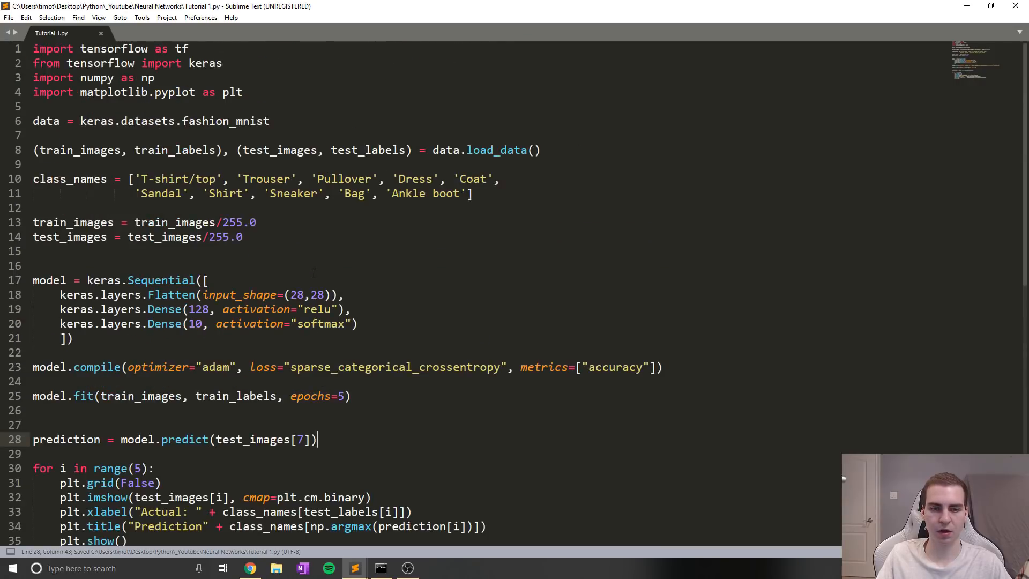
pyautogui.scroll(-3)
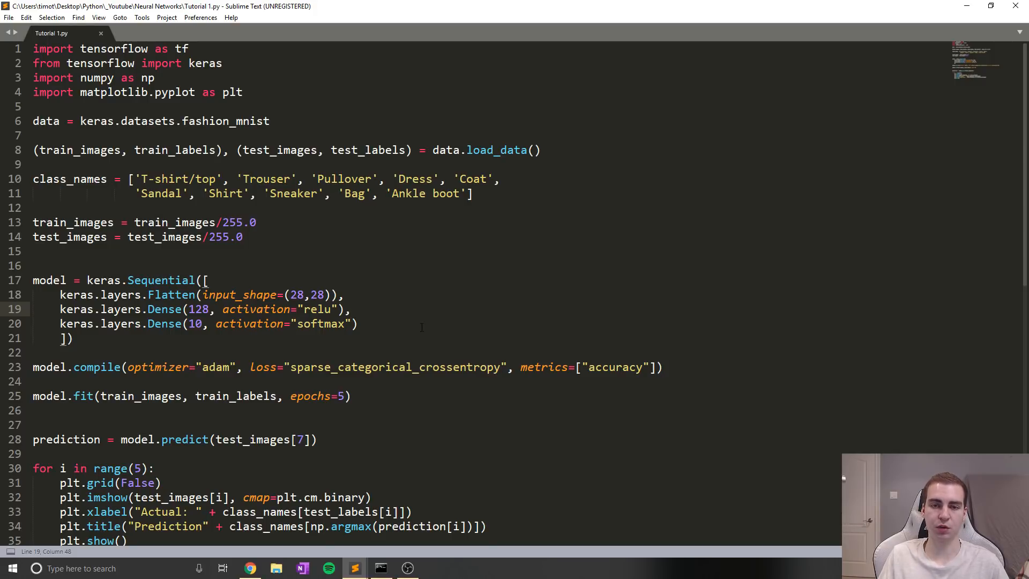
pyautogui.scroll(-3)
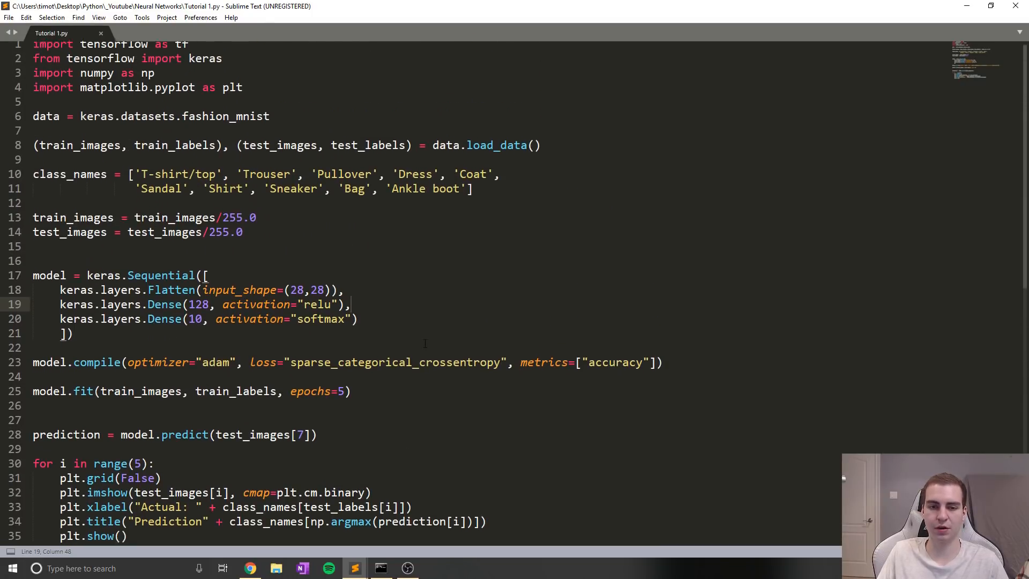
pyautogui.scroll(-3)
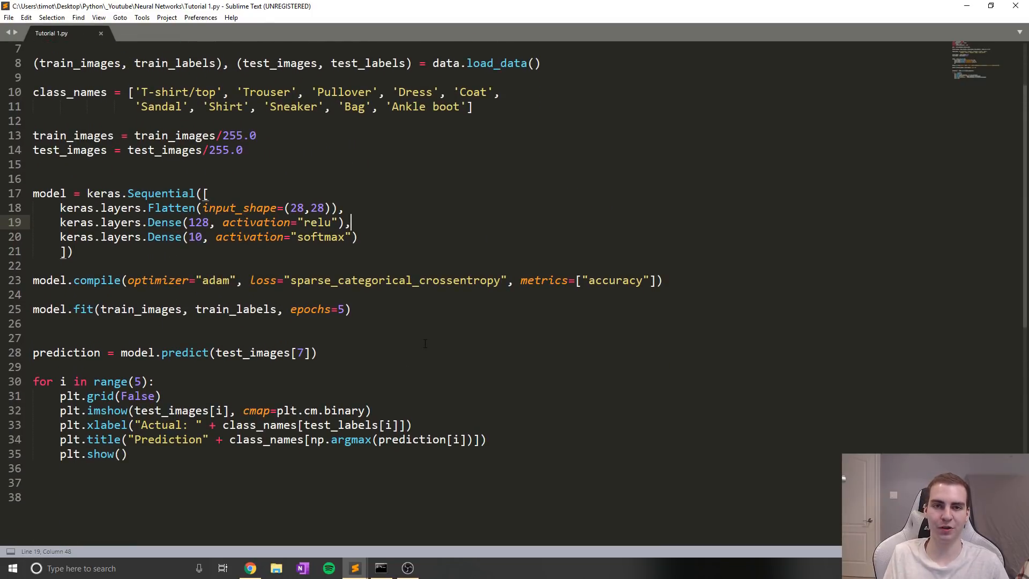